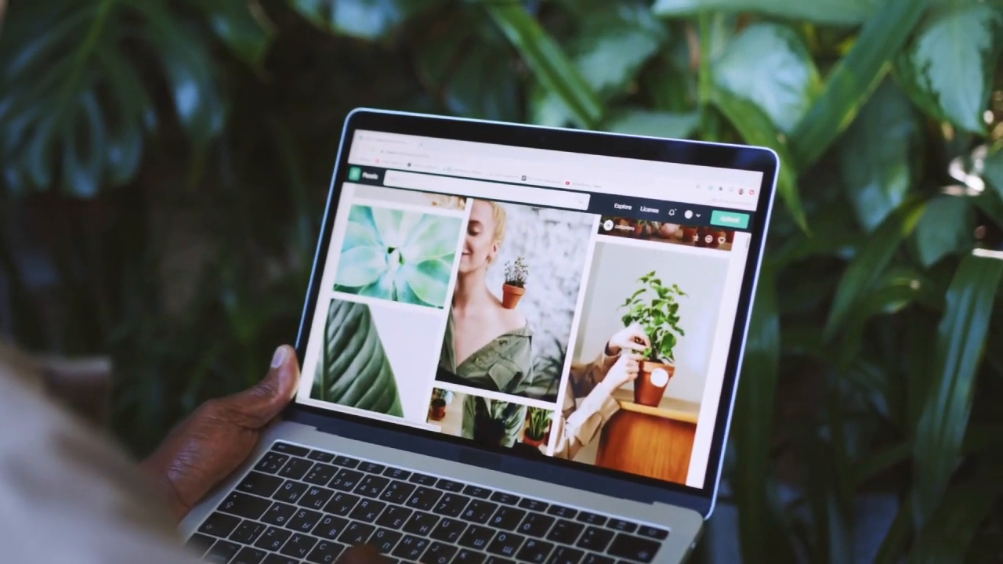
# Step: Switch the Canva home prompt into Canva AI mode to show the idea prompt page
pyautogui.scroll(-3)
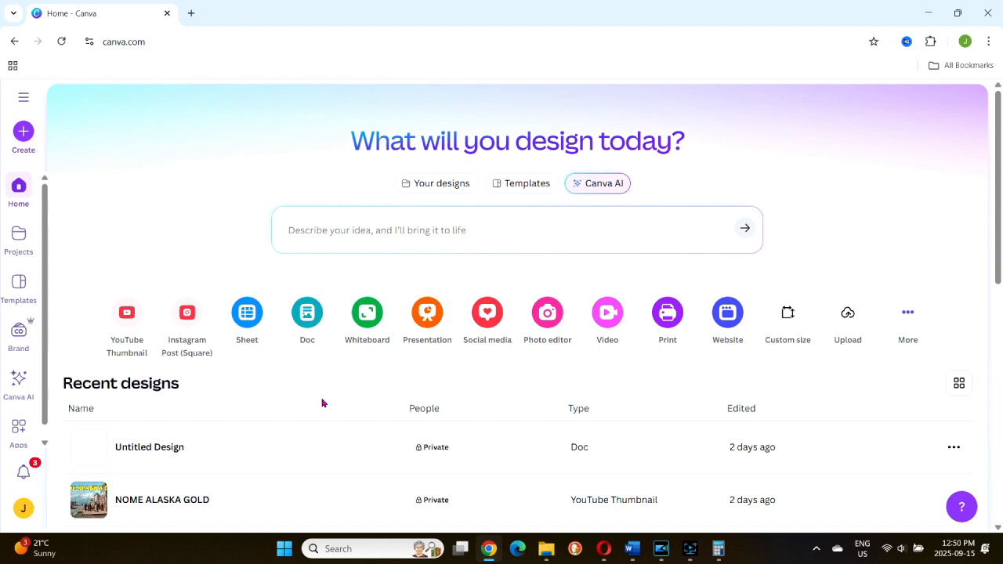
pyautogui.moveTo(18, 380)
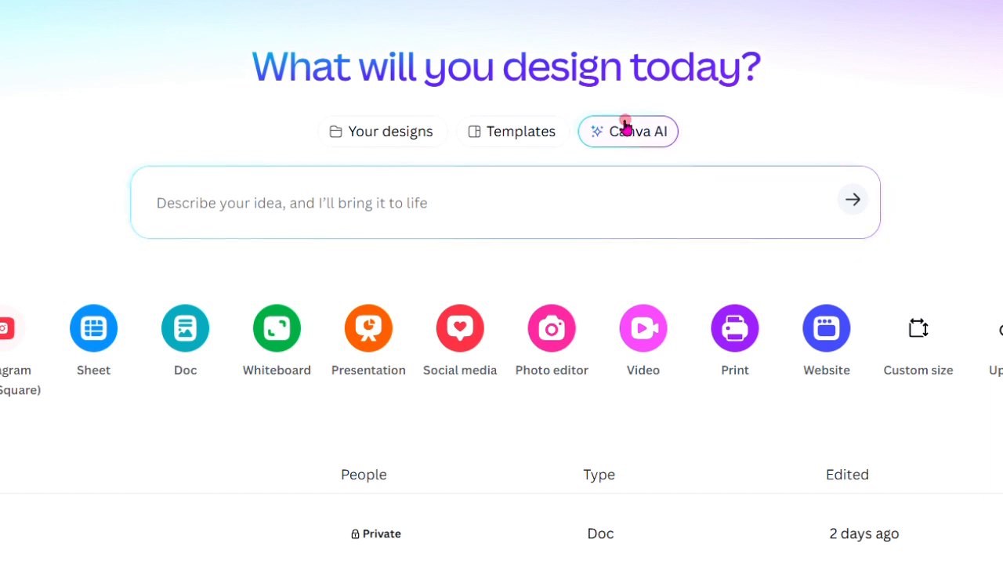
pyautogui.click(628, 131)
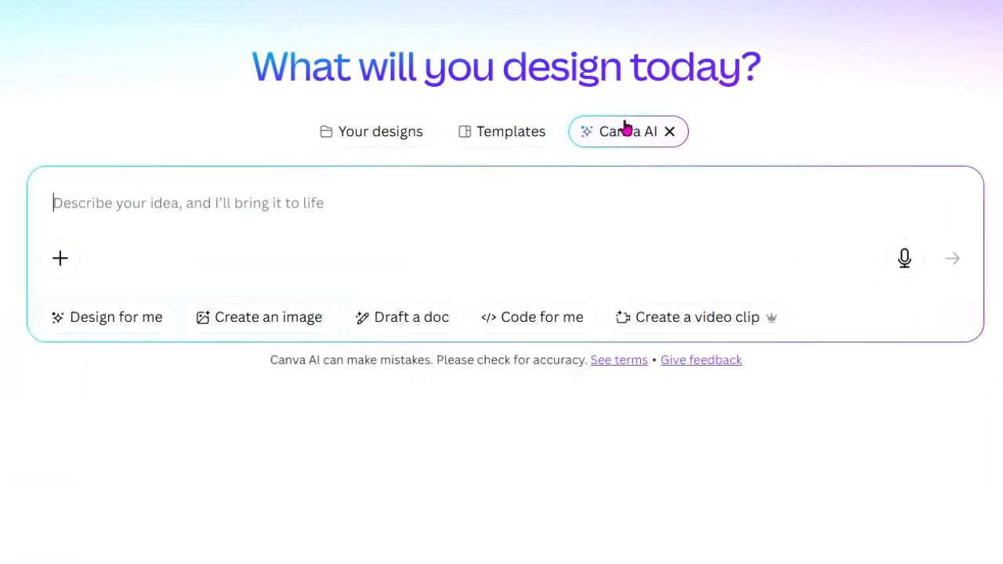
pyautogui.moveTo(154, 275)
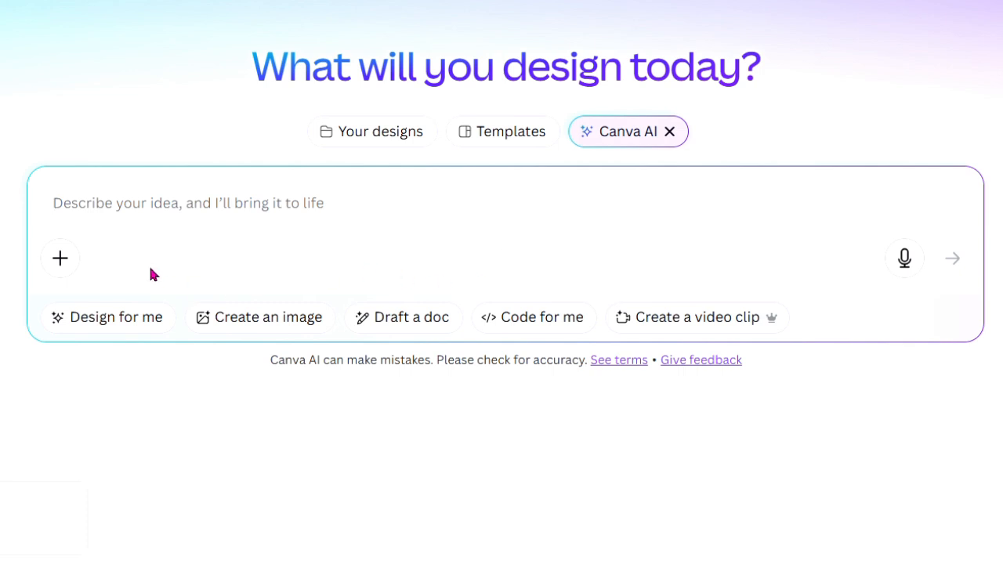
pyautogui.moveTo(60, 258)
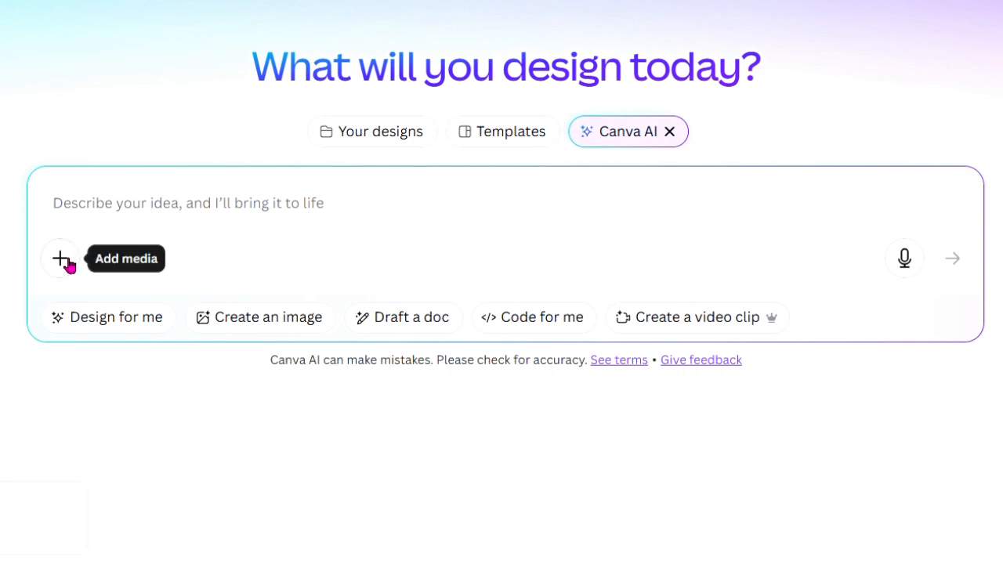
pyautogui.moveTo(900, 270)
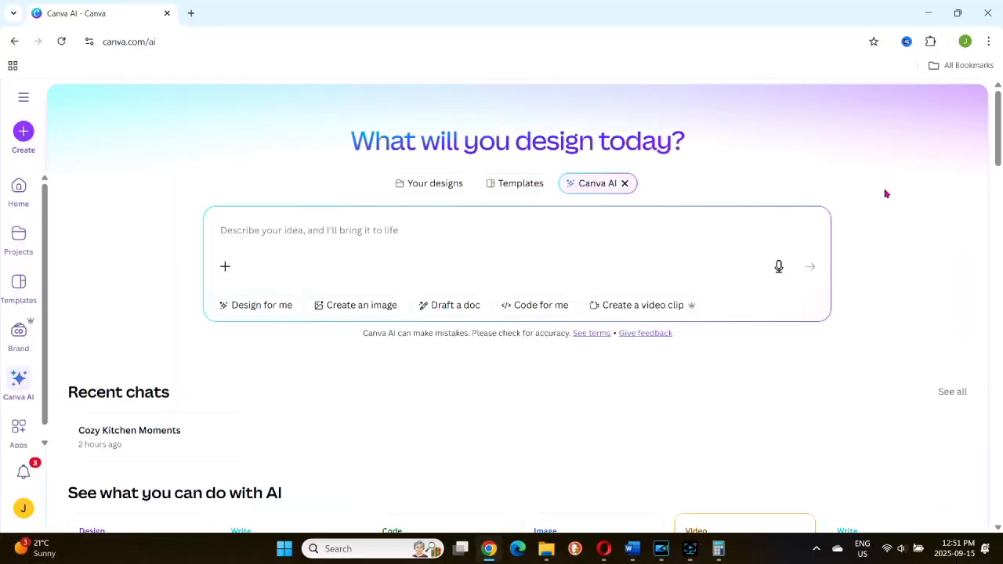
pyautogui.moveTo(225, 266)
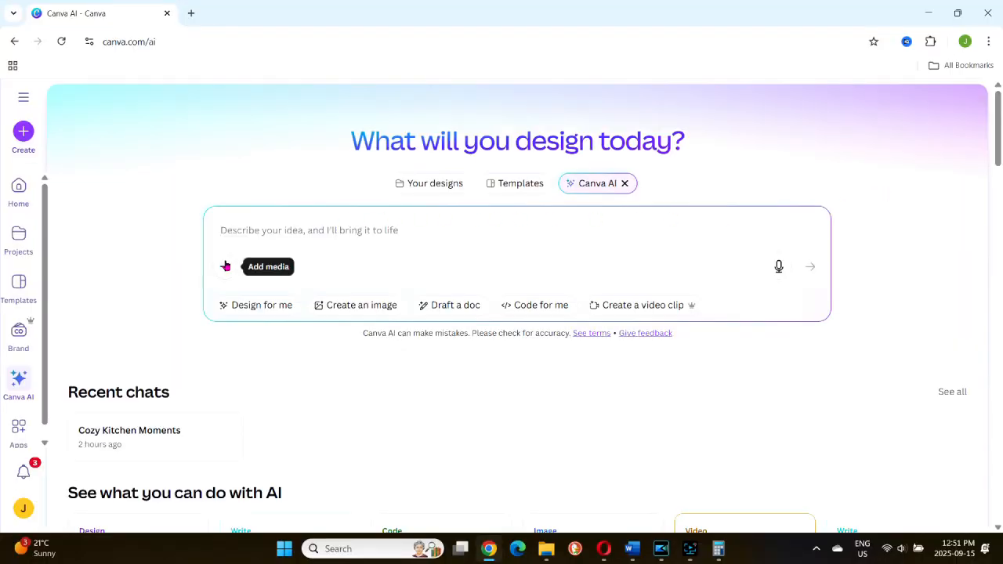
pyautogui.click(268, 266)
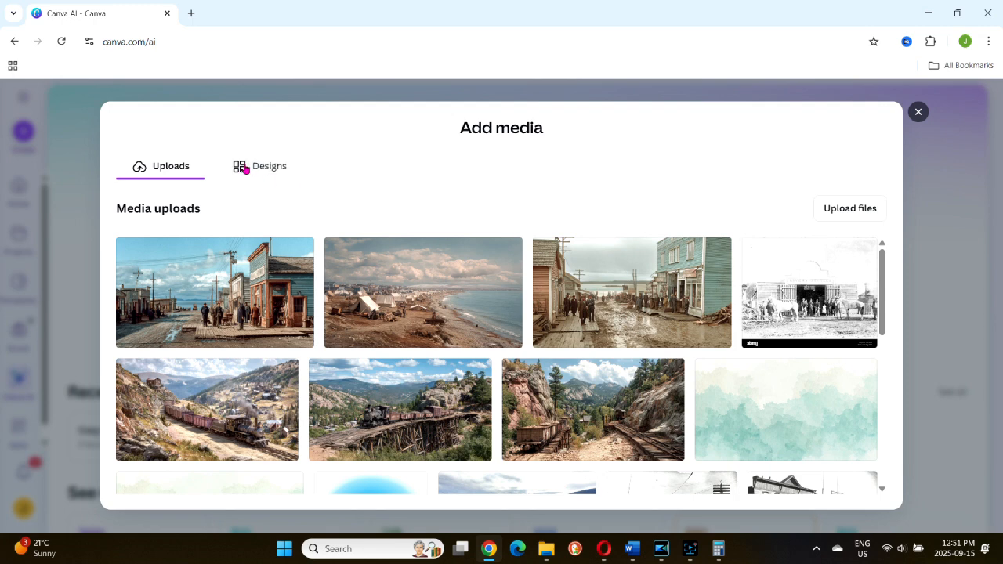
pyautogui.moveTo(261, 171)
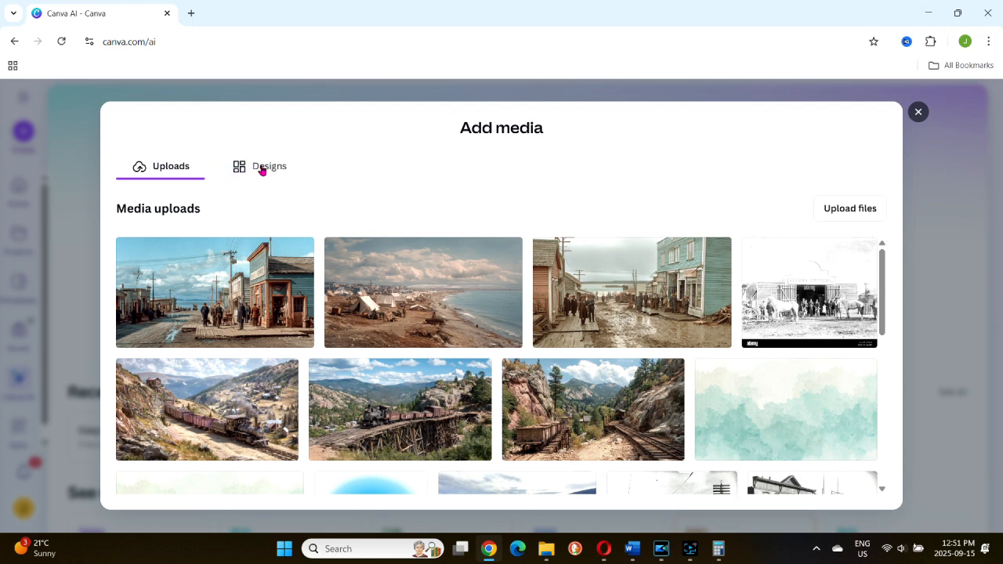
pyautogui.click(269, 166)
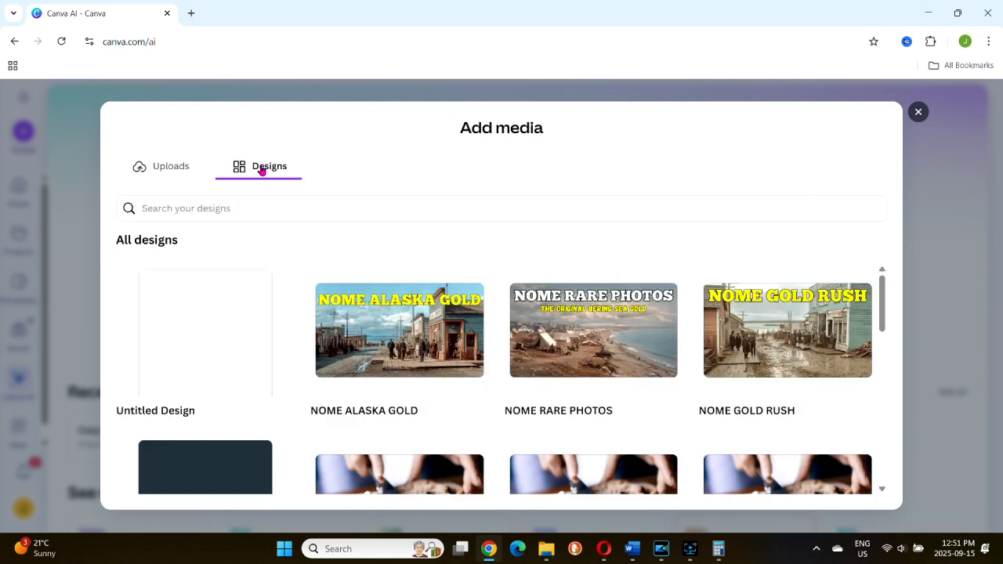
pyautogui.click(918, 112)
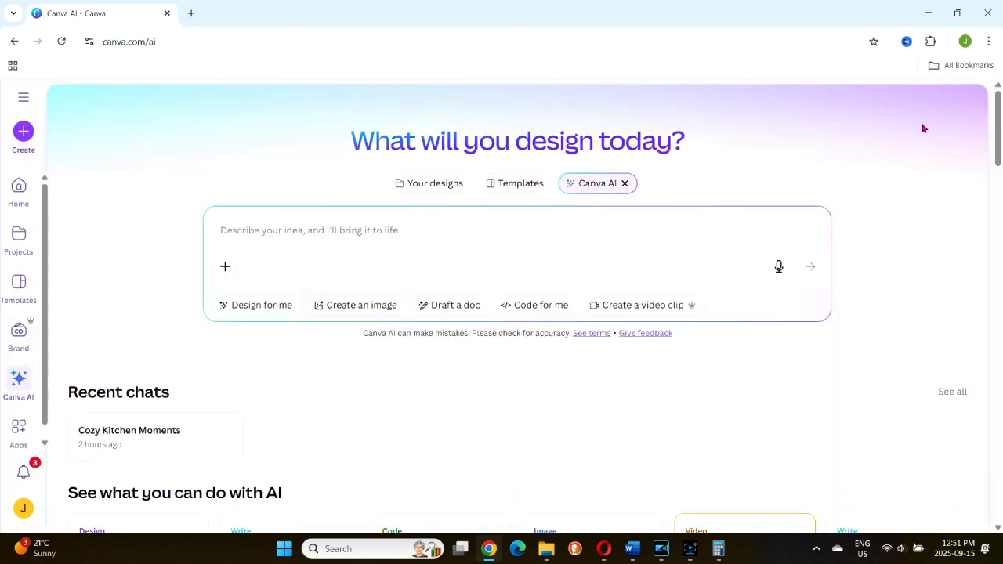
pyautogui.moveTo(994, 150)
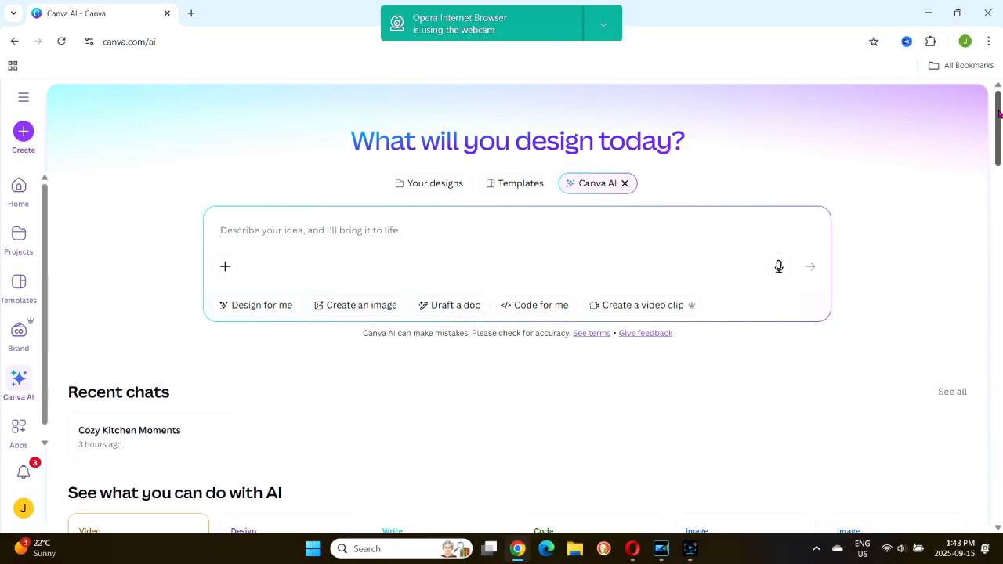
# Step: Generate the steaming coffee mug with heart latte art example from the AI gallery
pyautogui.scroll(-3)
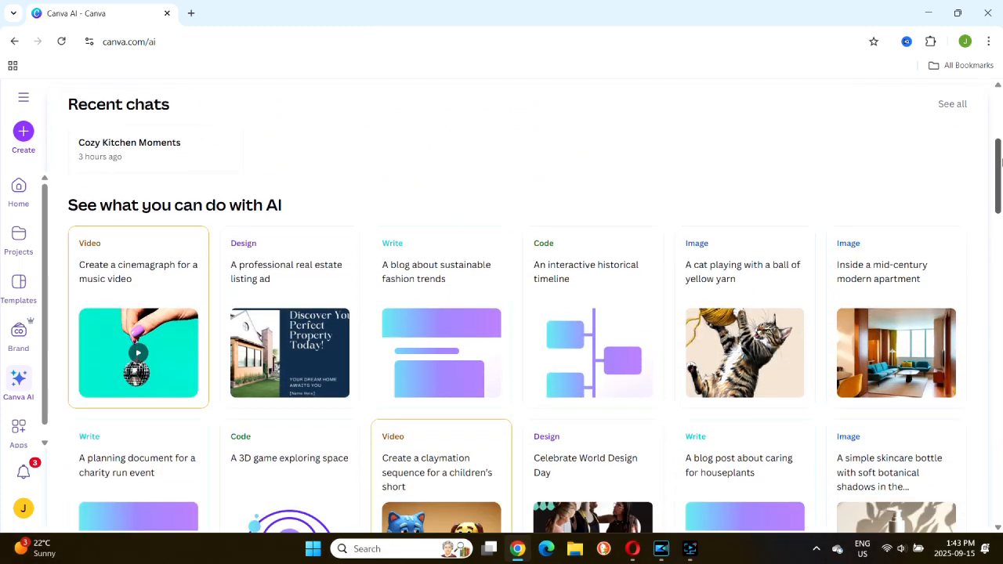
pyautogui.scroll(-3)
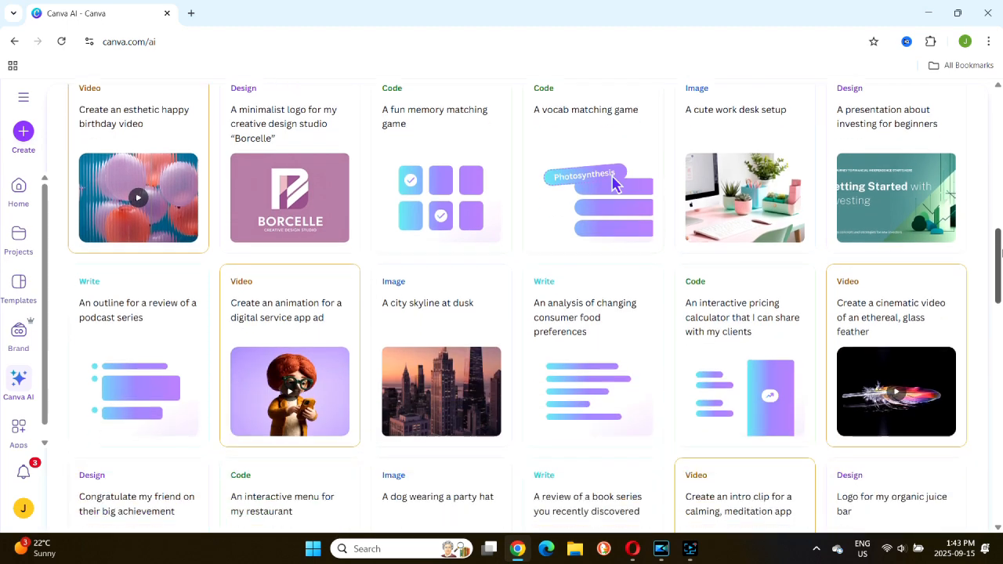
pyautogui.scroll(-3)
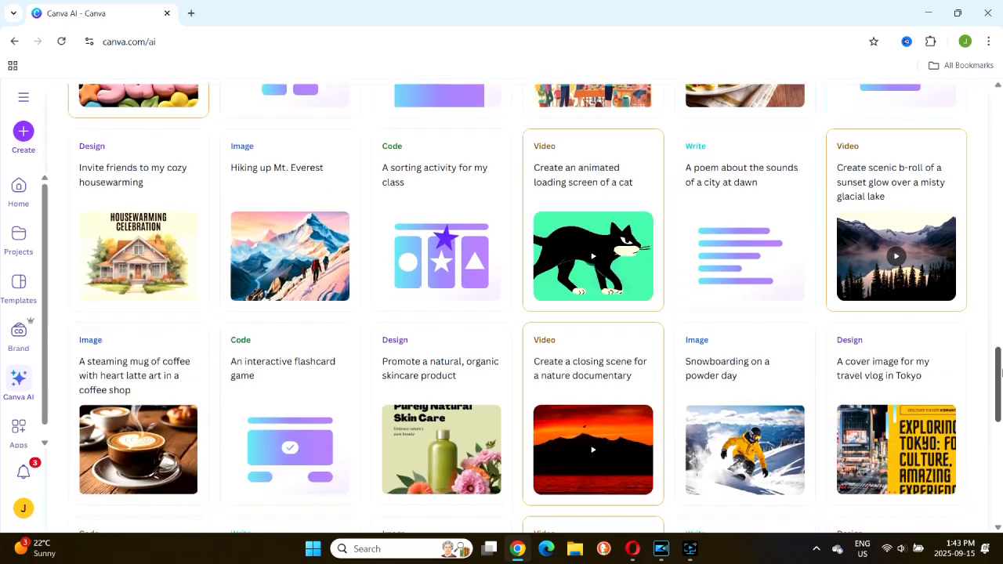
pyautogui.scroll(-3)
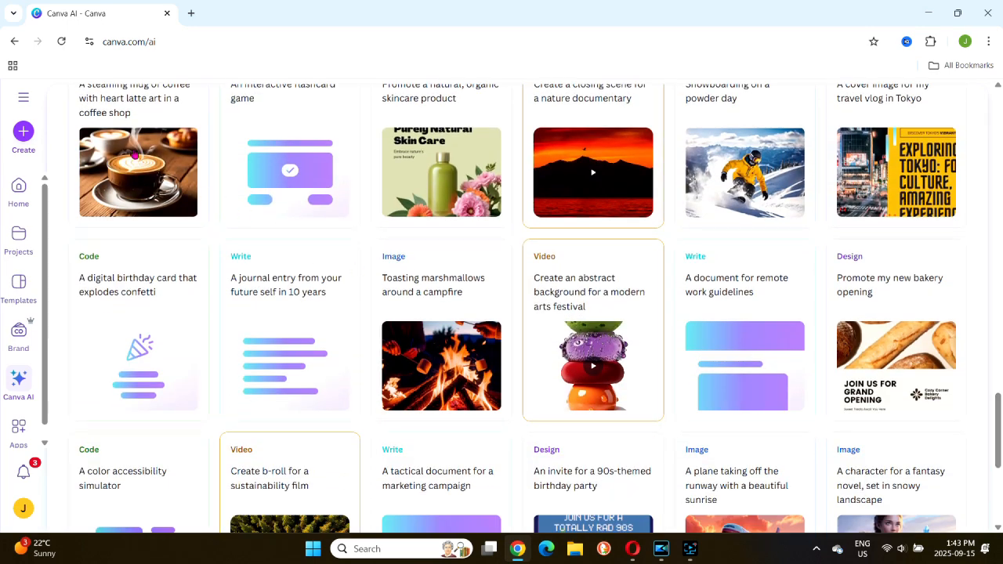
pyautogui.click(137, 172)
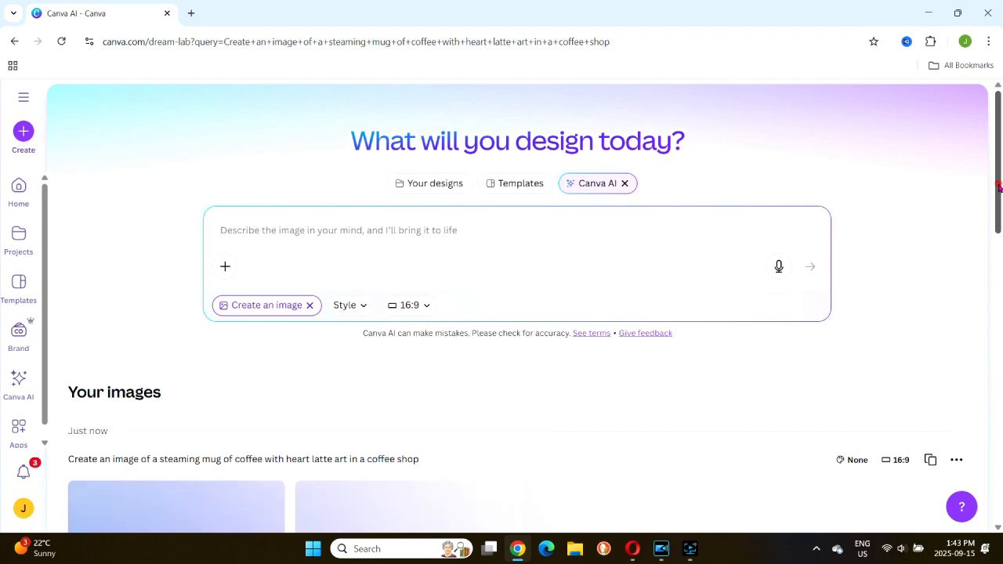
# Step: Preview the finished latte-art coffee image with its prompt and resolution, then close it
pyautogui.click(175, 501)
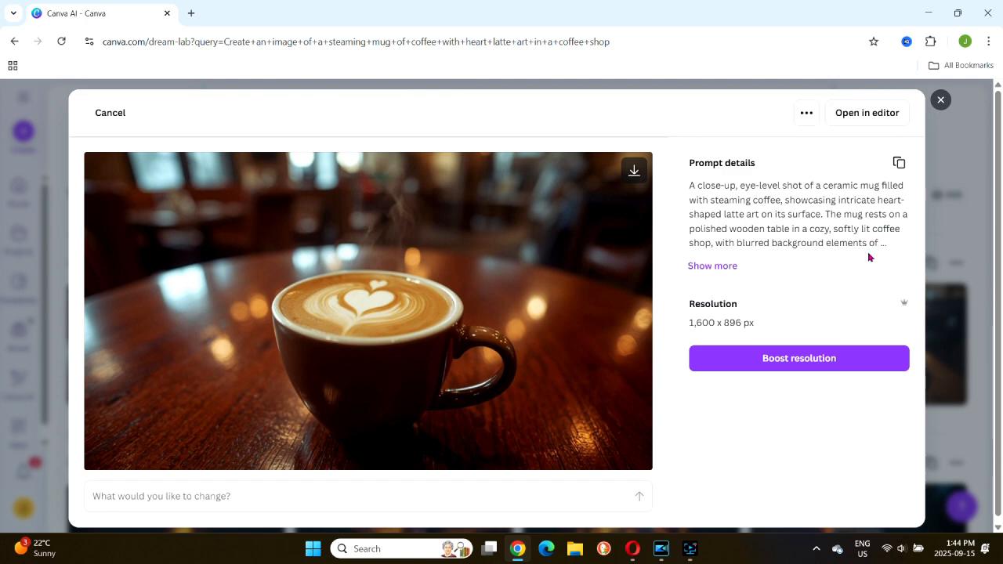
pyautogui.click(712, 265)
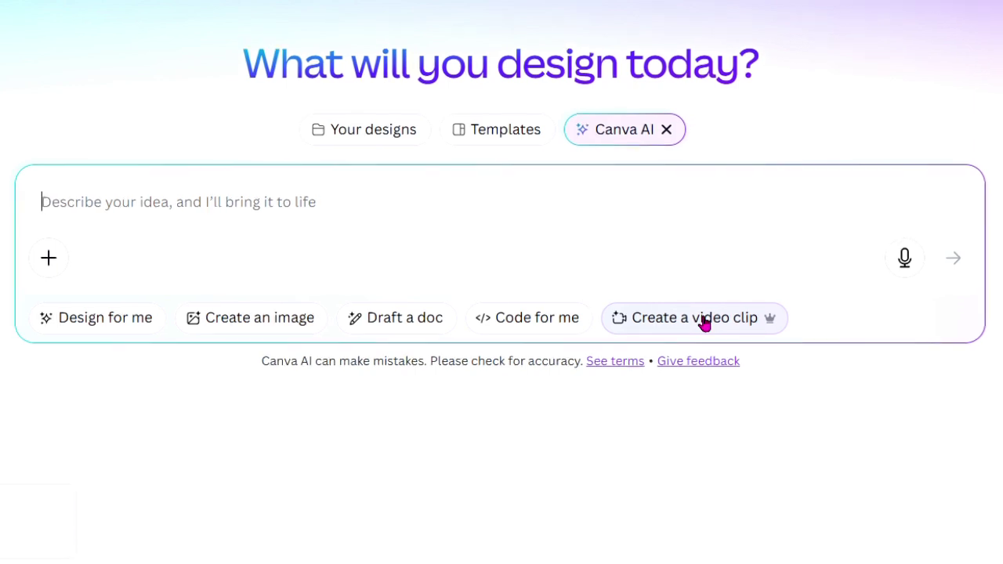
pyautogui.moveTo(107, 353)
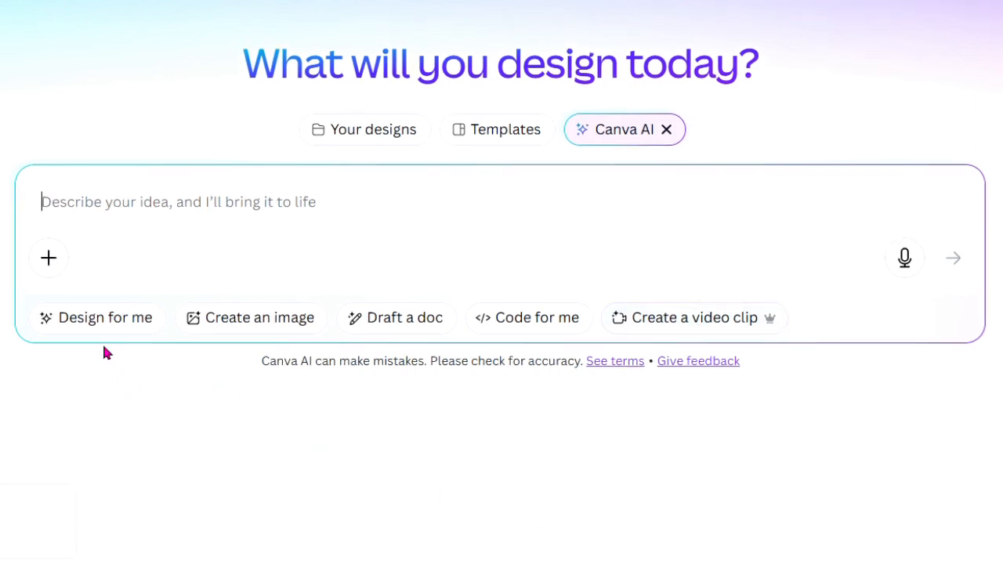
# Step: Switch the Canva AI prompt to 'Design for me' mode
pyautogui.click(104, 318)
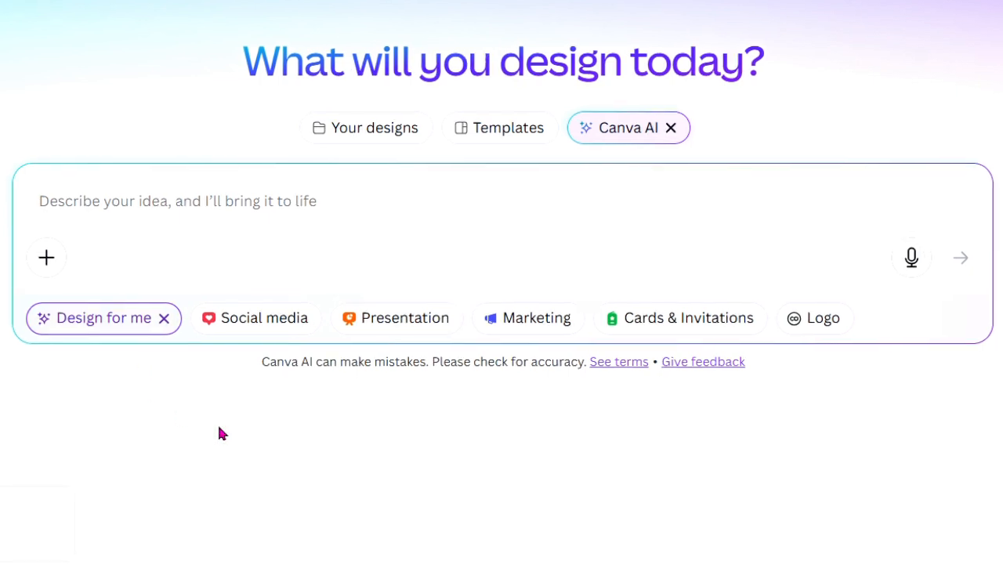
pyautogui.moveTo(449, 417)
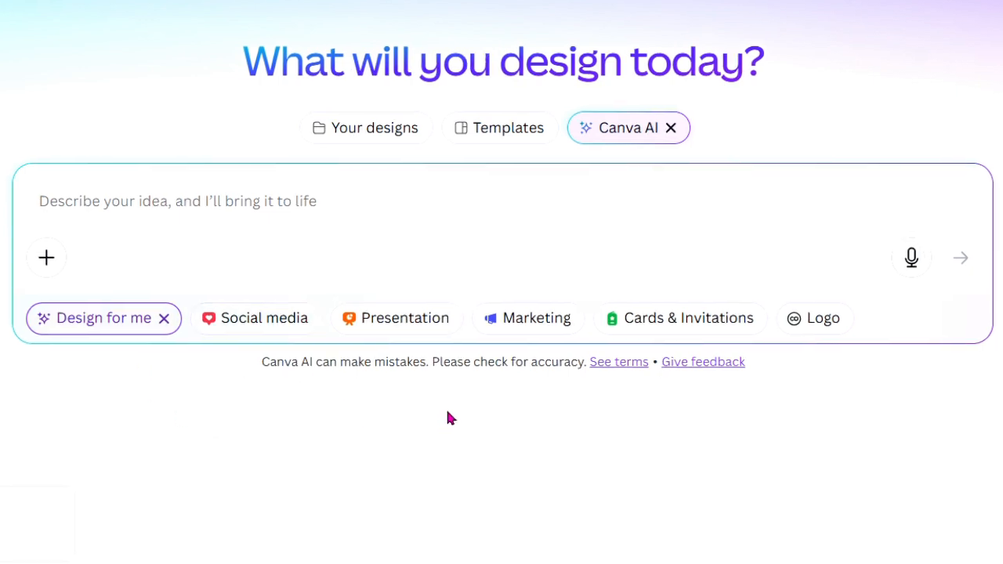
pyautogui.moveTo(538, 318)
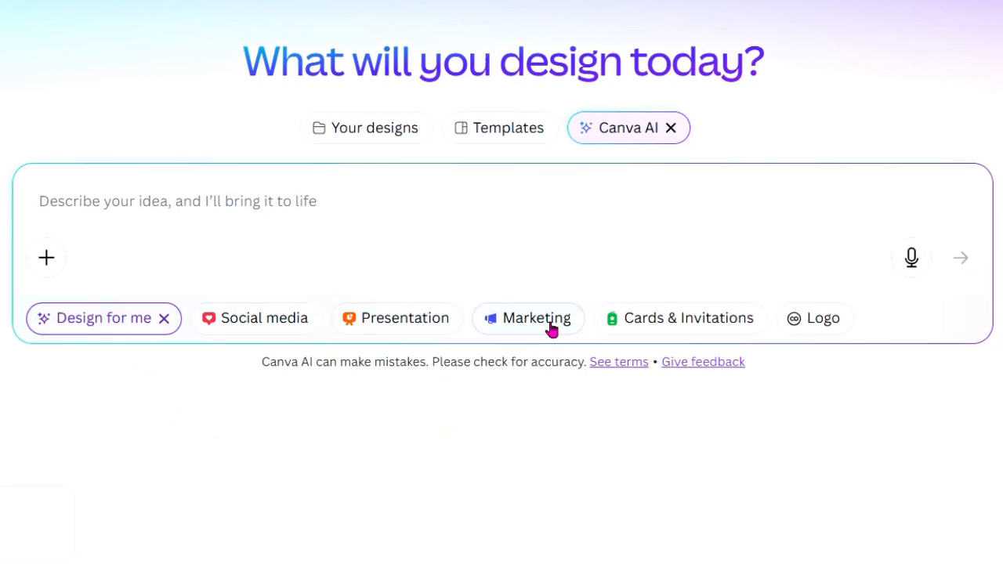
pyautogui.moveTo(681, 318)
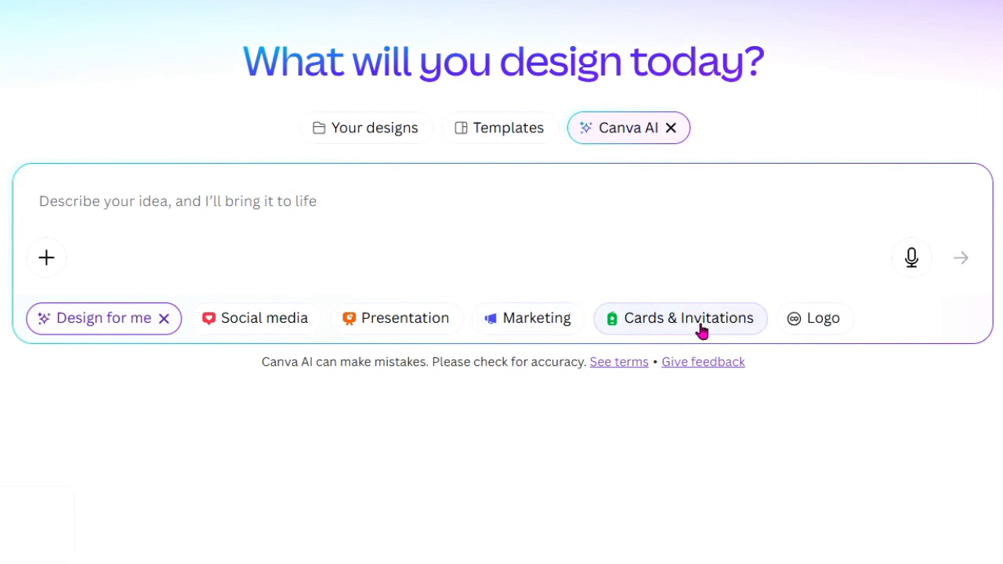
pyautogui.moveTo(713, 402)
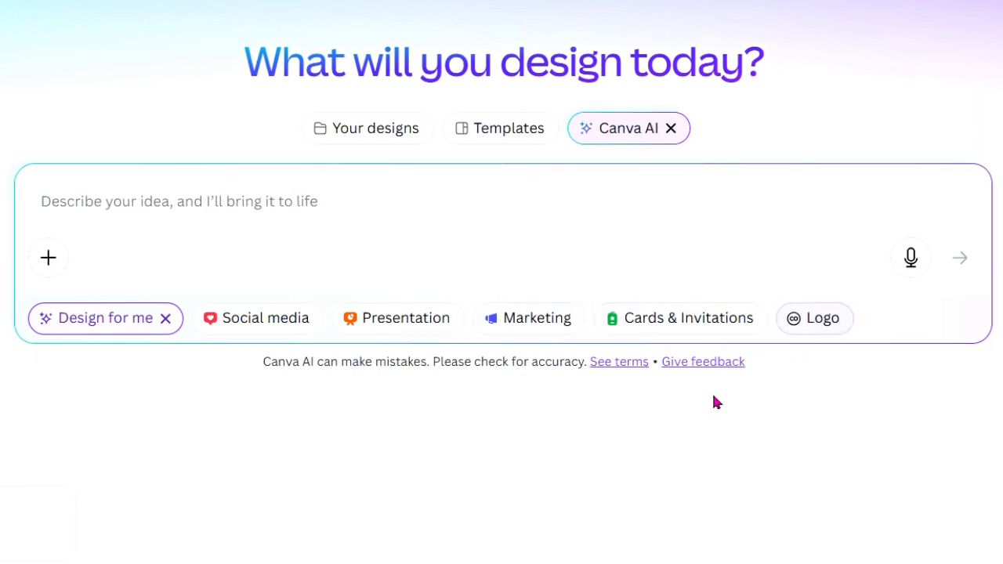
pyautogui.moveTo(247, 326)
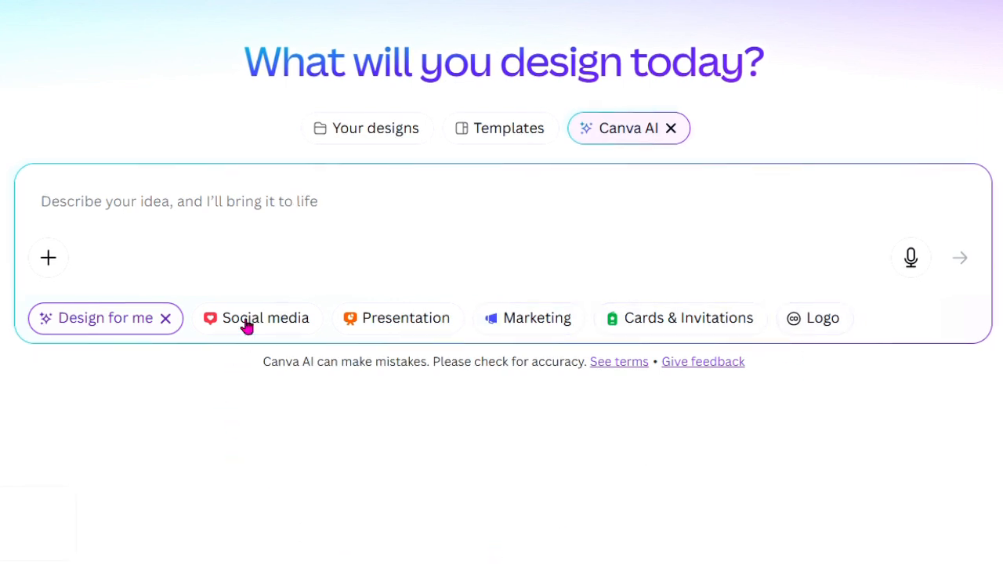
# Step: Choose Social media and Instagram Post formats, then focus the empty idea box
pyautogui.click(265, 318)
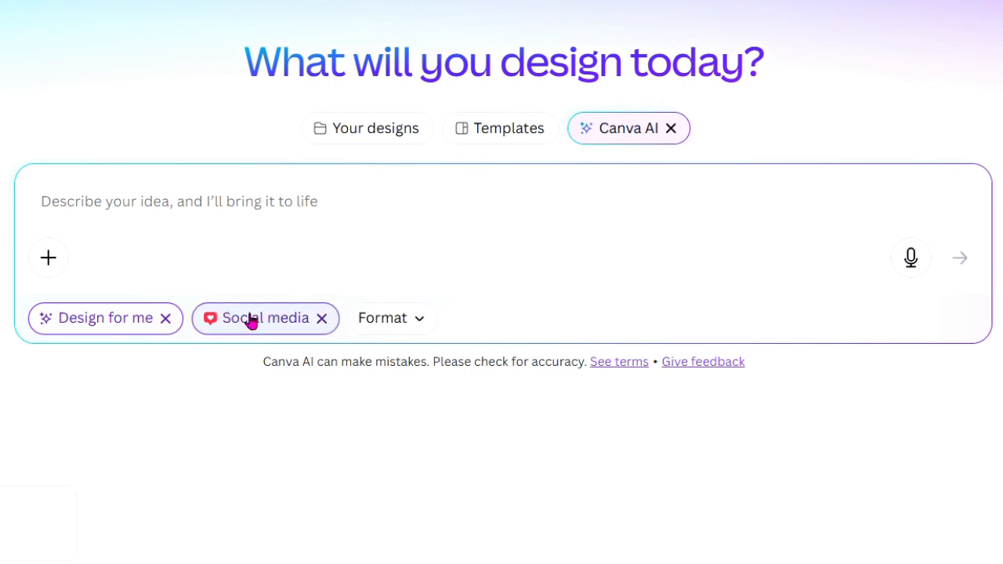
pyautogui.click(382, 317)
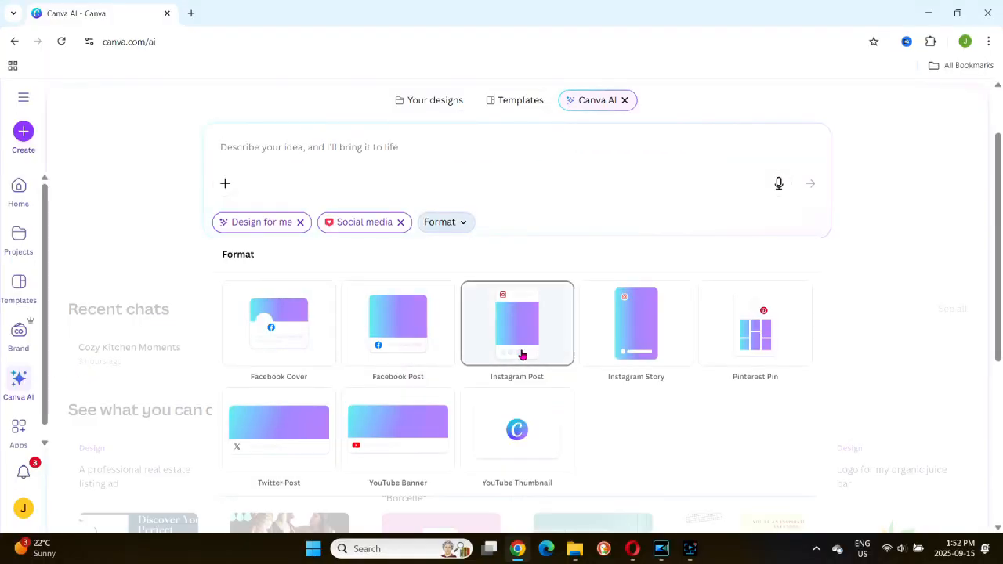
pyautogui.click(518, 323)
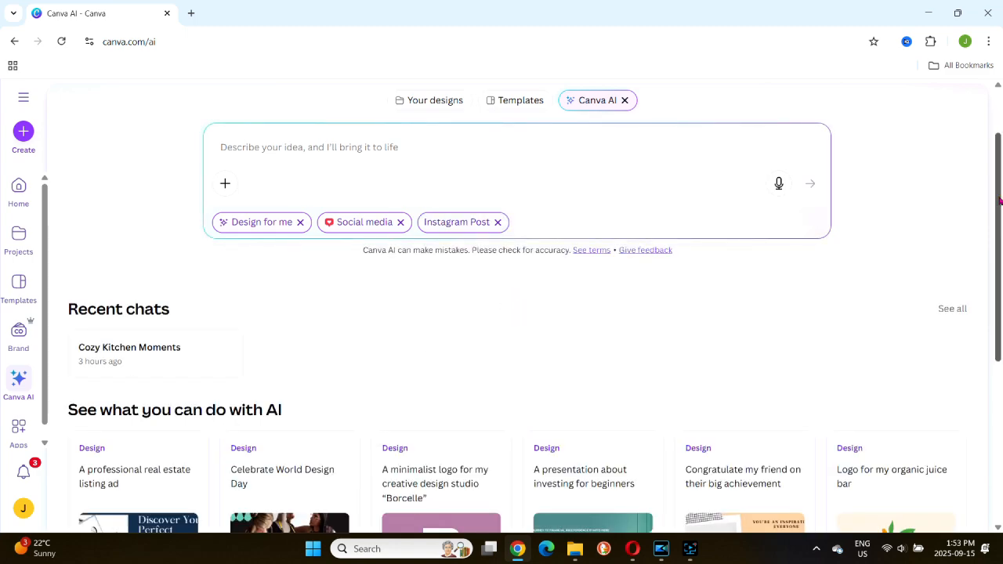
pyautogui.scroll(-3)
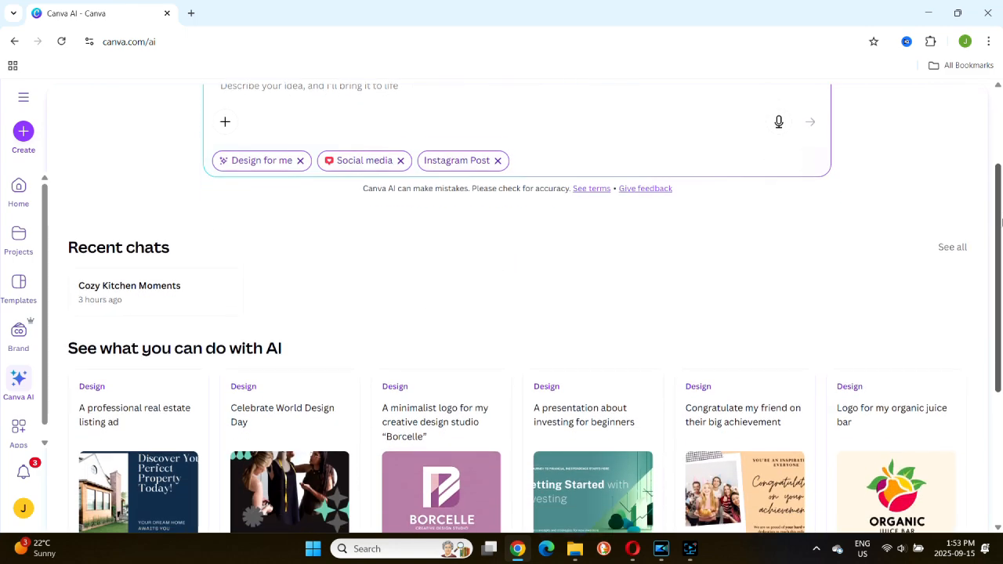
pyautogui.scroll(-3)
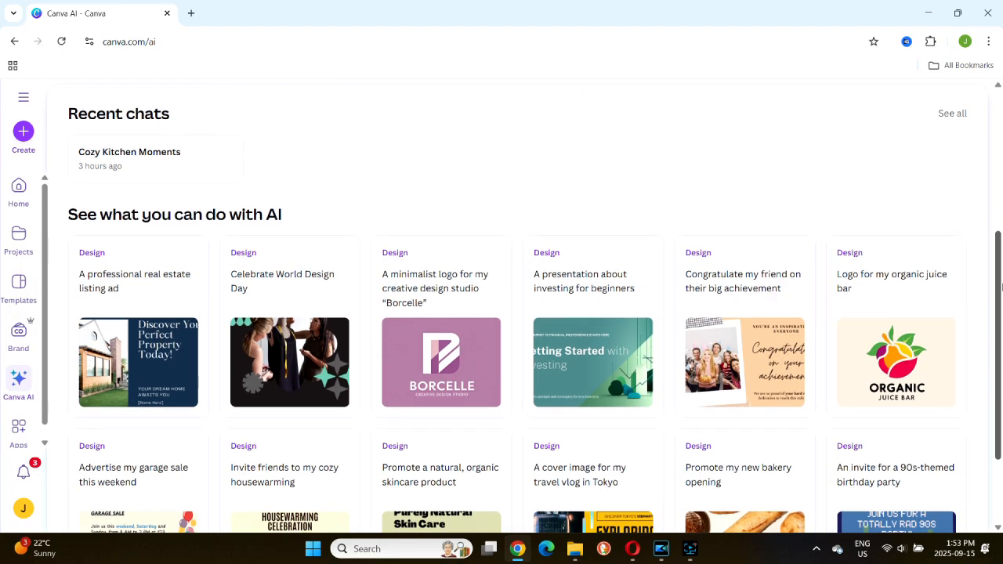
pyautogui.click(18, 384)
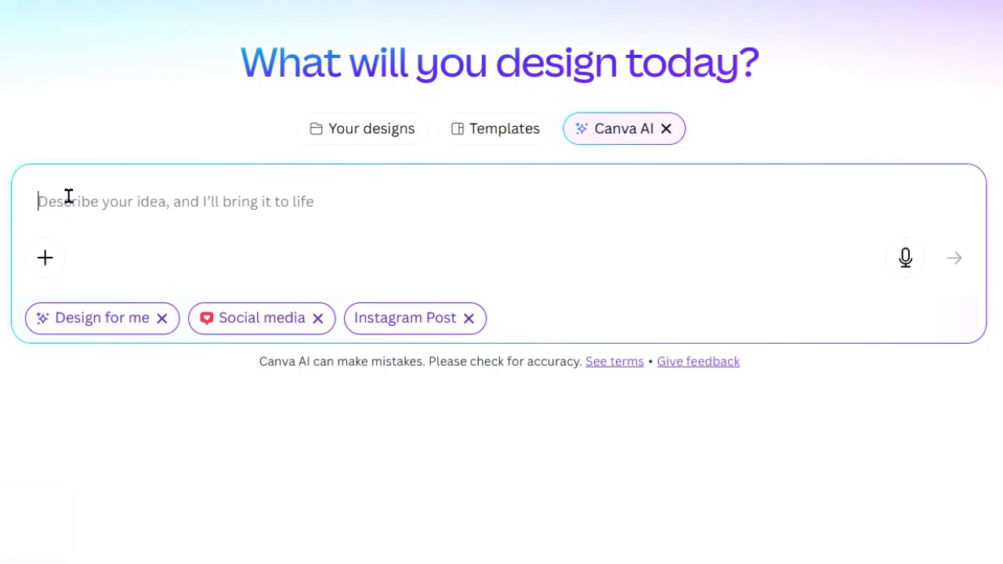
# Step: Submit the prompt of a tousled-haired woman in an oatmeal sweater drinking coffee in a sunlit kitchen
pyautogui.write('a young woman with tus')
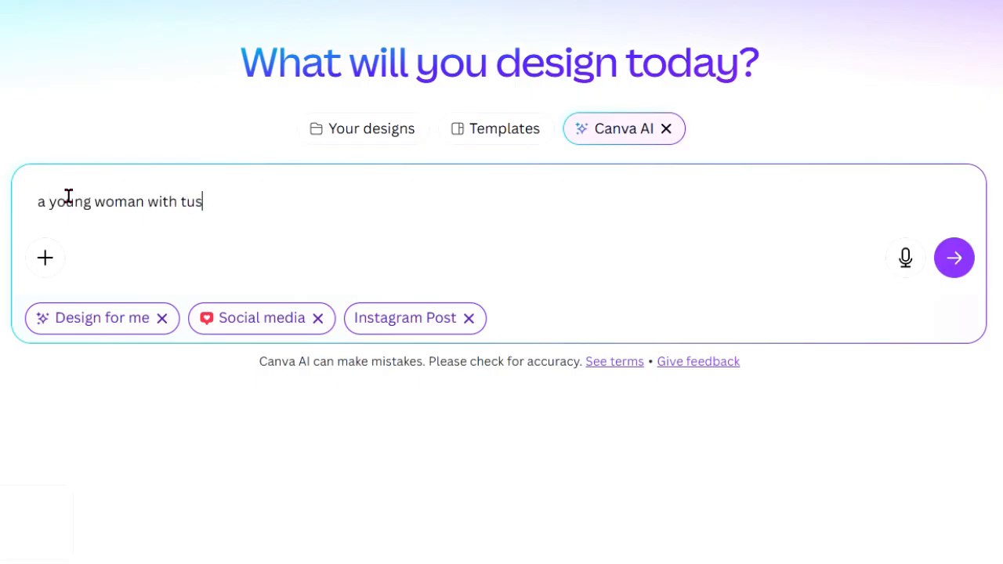
pyautogui.write('tled hair in an oatm')
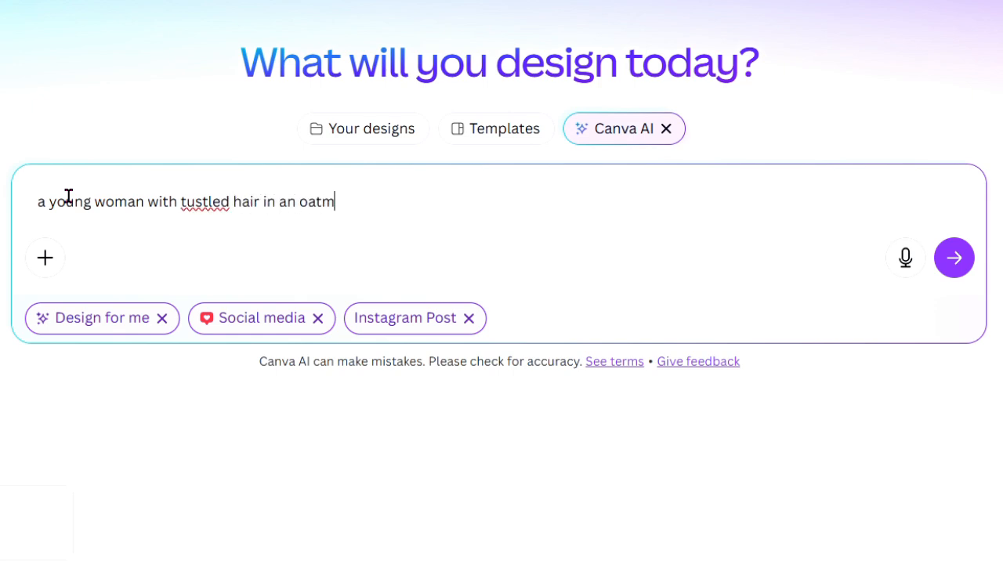
pyautogui.write('eal toned sweater')
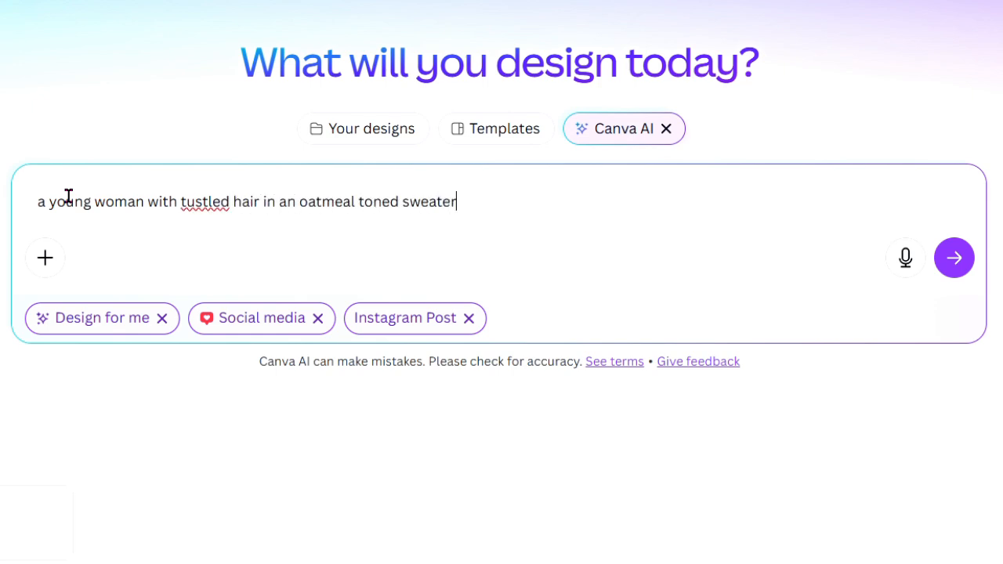
pyautogui.write('drinking a steam')
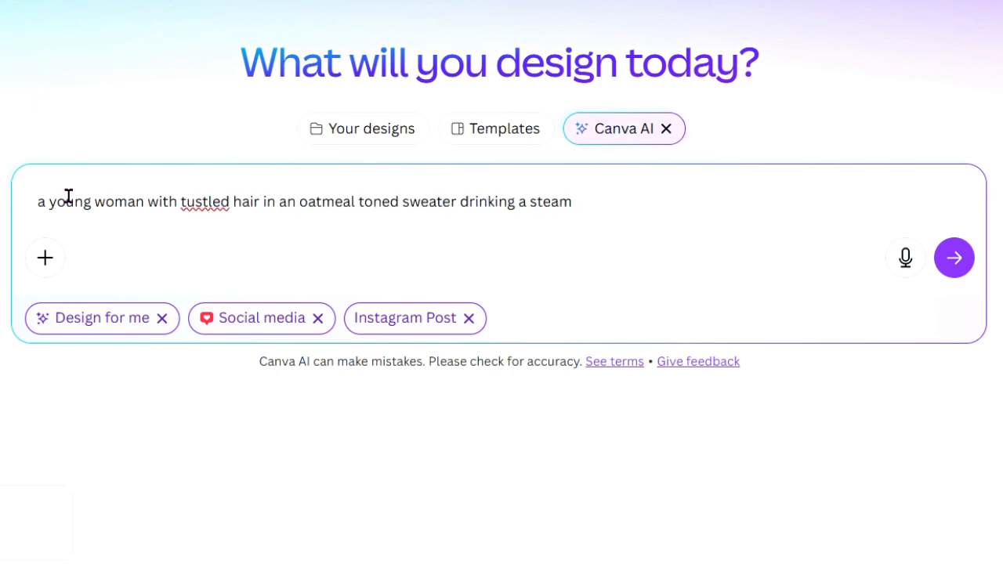
pyautogui.write('c')
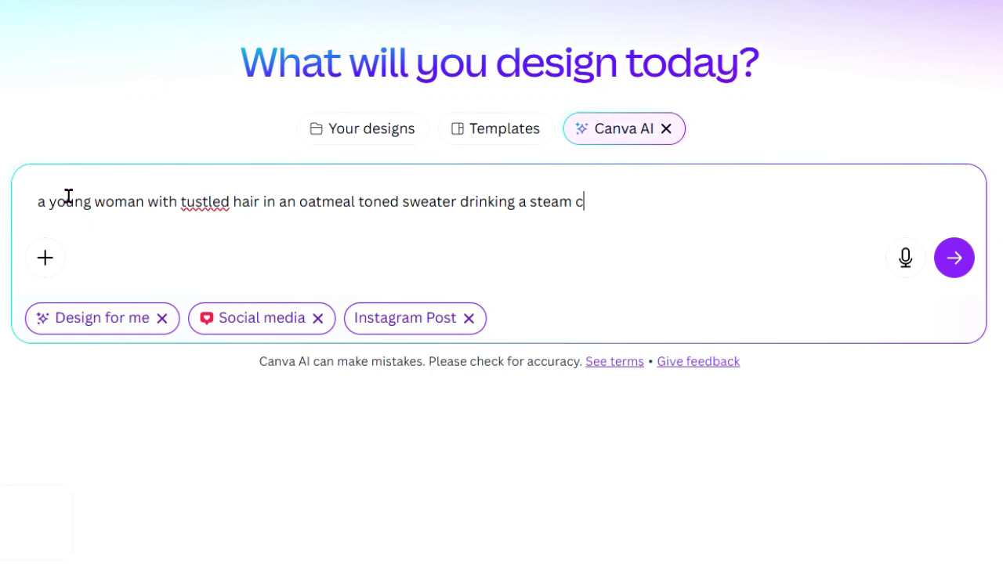
pyautogui.write('up of cof')
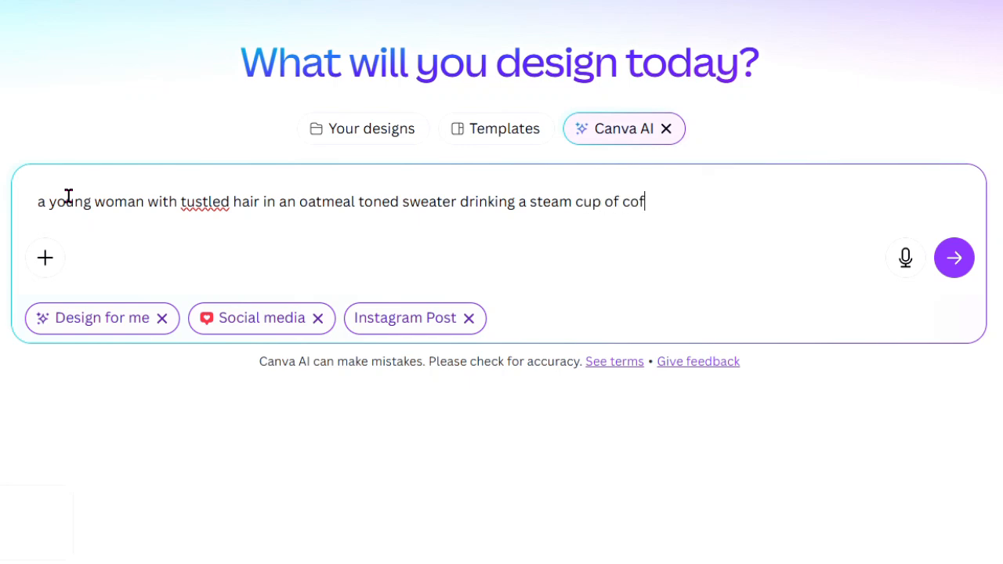
pyautogui.write('fee in a w')
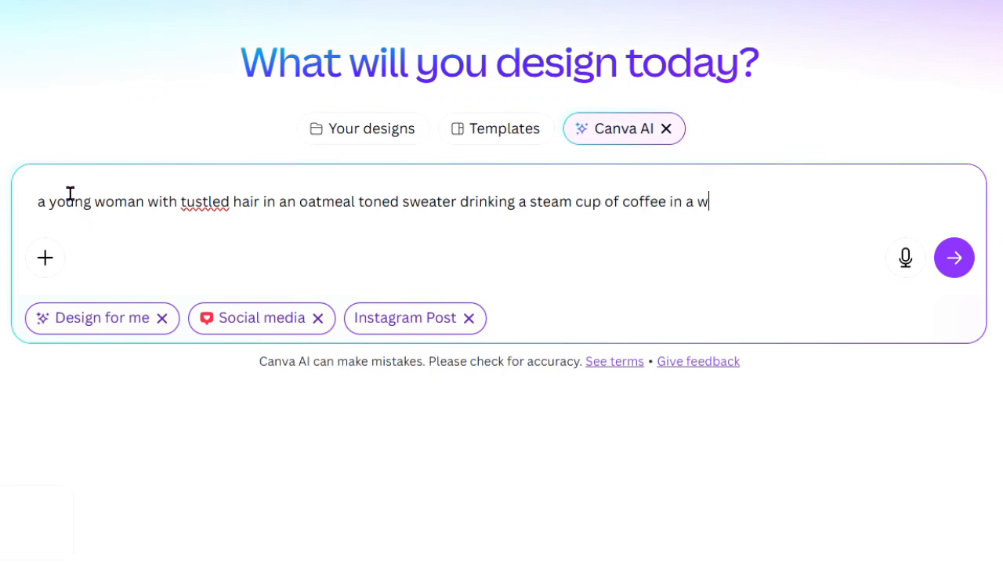
pyautogui.write('arm kitchen, sunlight')
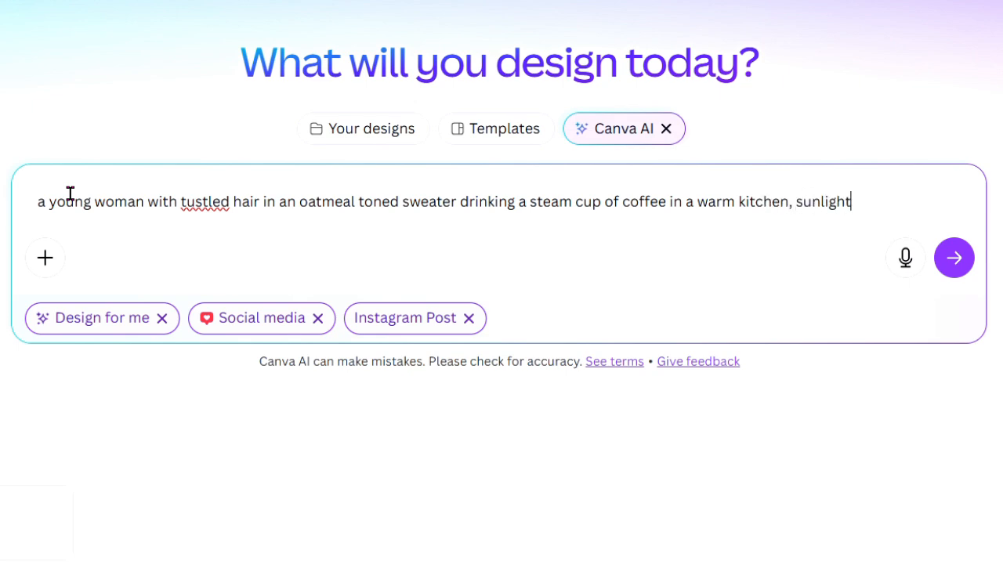
pyautogui.write('through window blin')
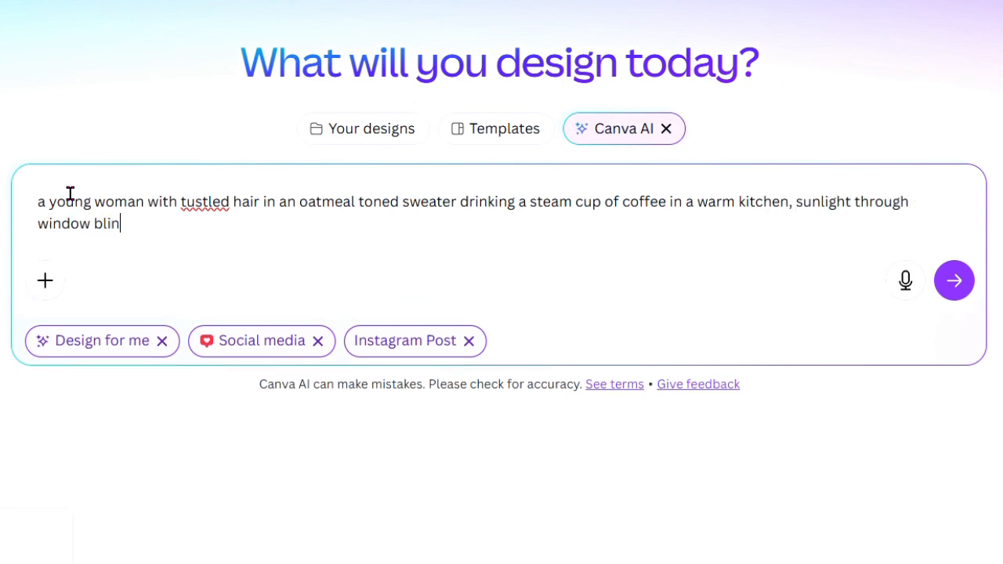
pyautogui.write('ds castin')
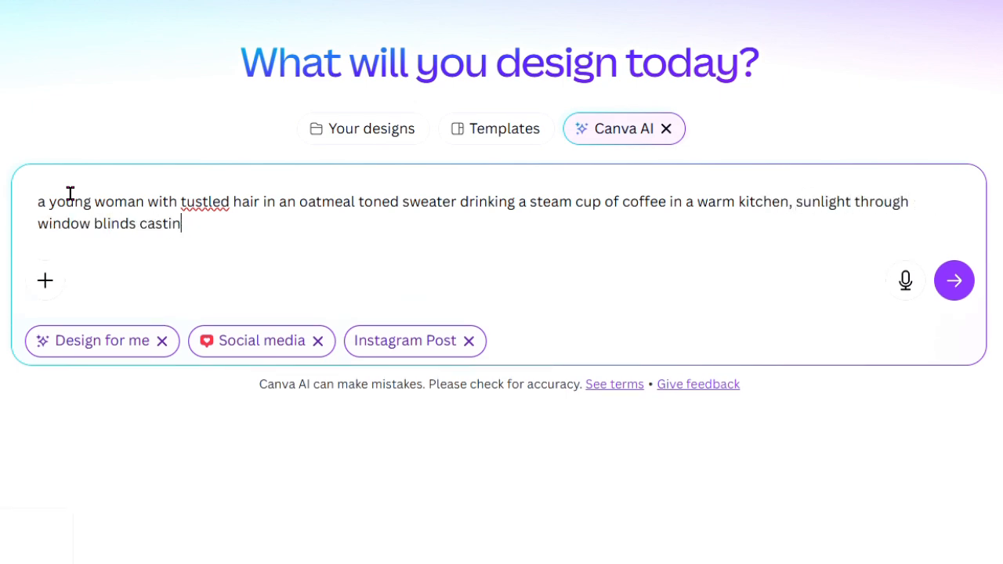
pyautogui.write('g a very soft shadow, 4')
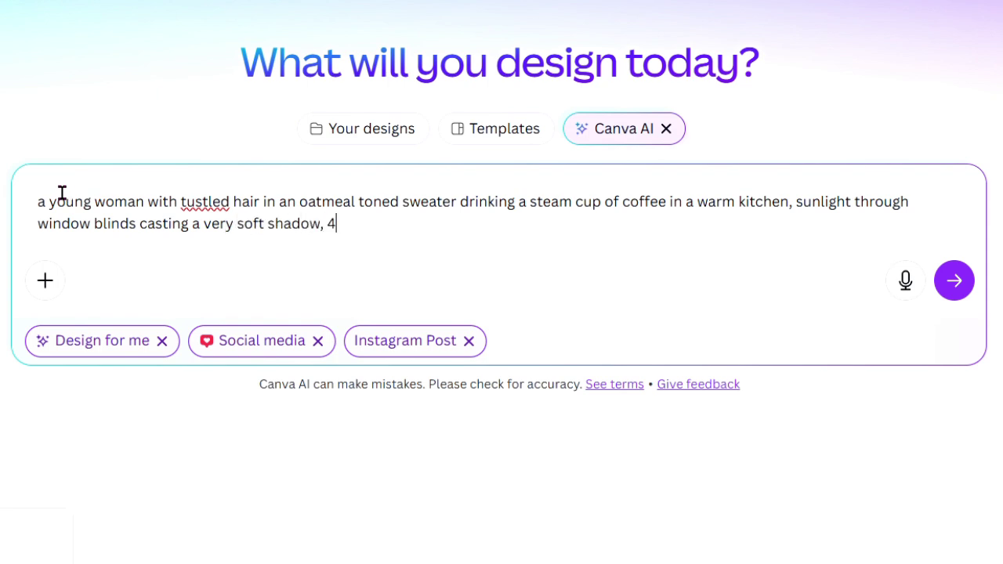
pyautogui.write('0 mm')
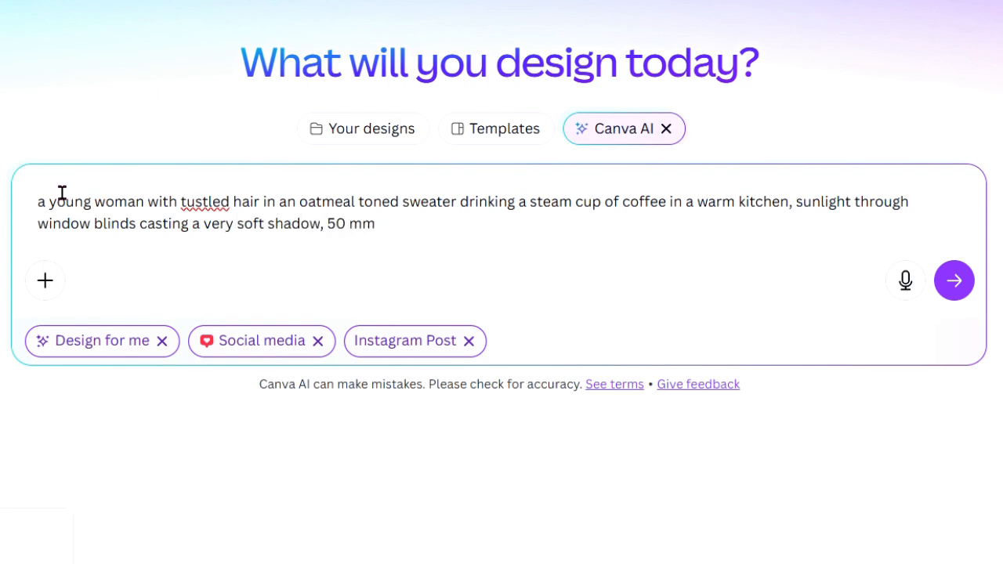
pyautogui.write('prime lens')
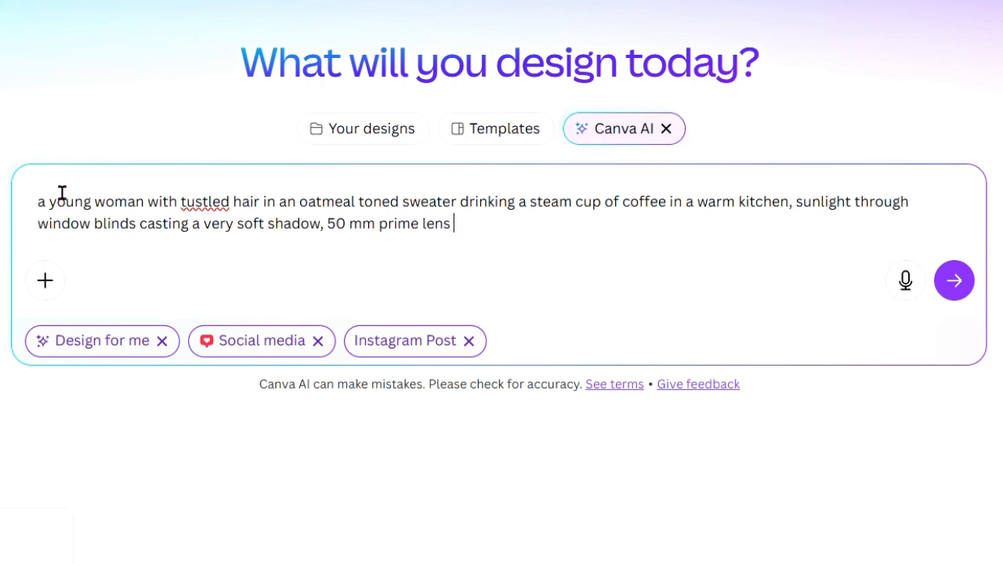
pyautogui.write('f 1')
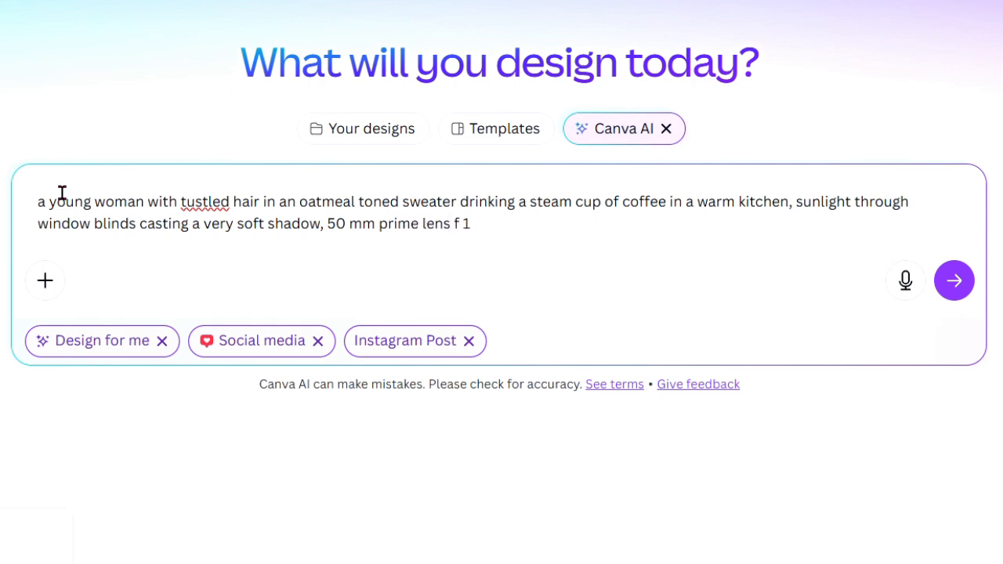
pyautogui.write('.')
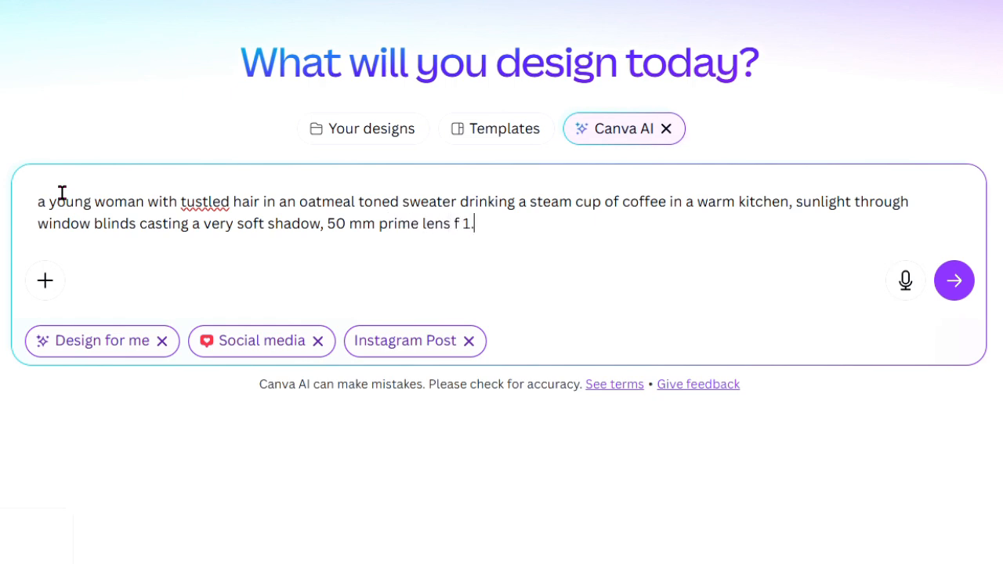
pyautogui.write('8 intimate e')
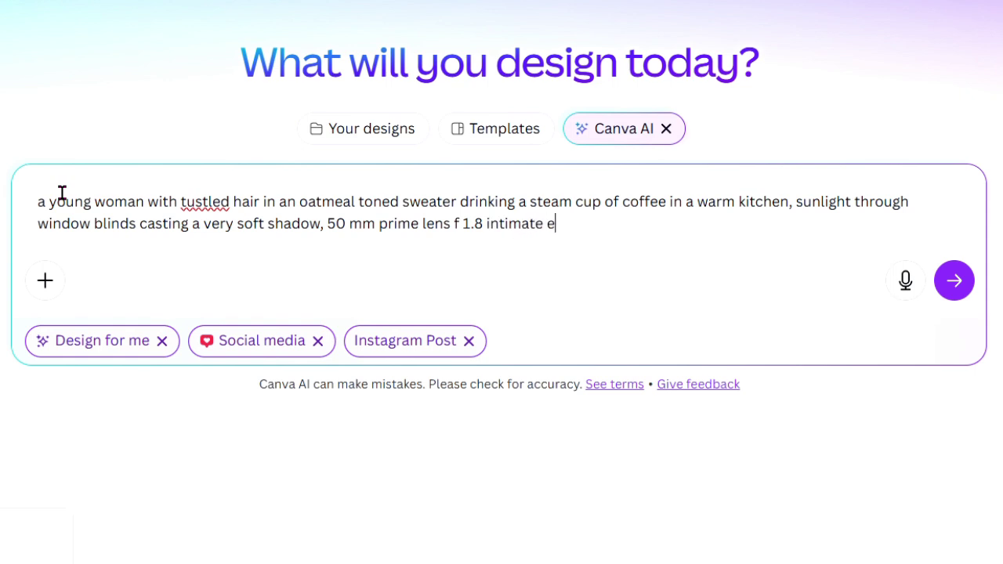
pyautogui.write('dit')
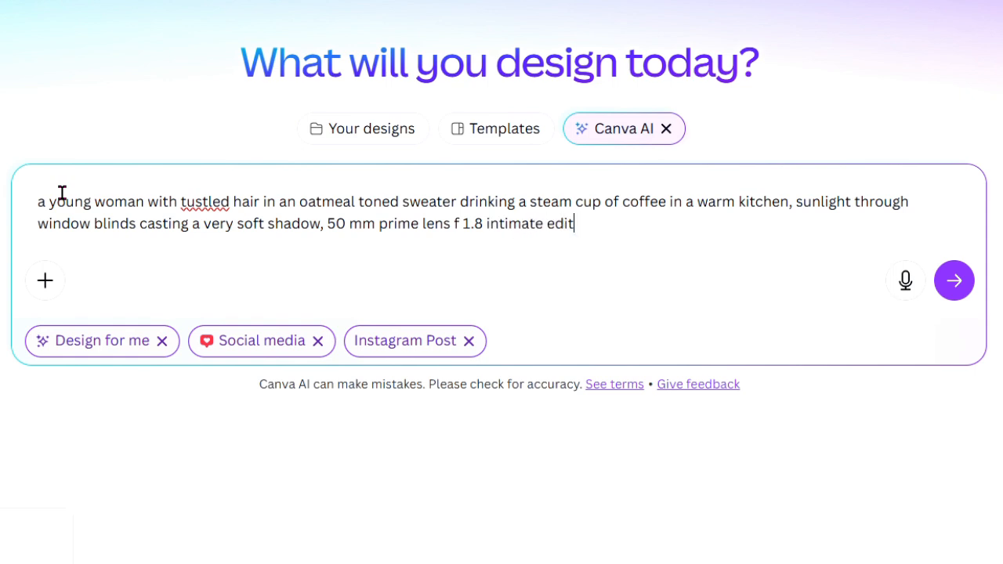
pyautogui.write('orial angle.  aspect')
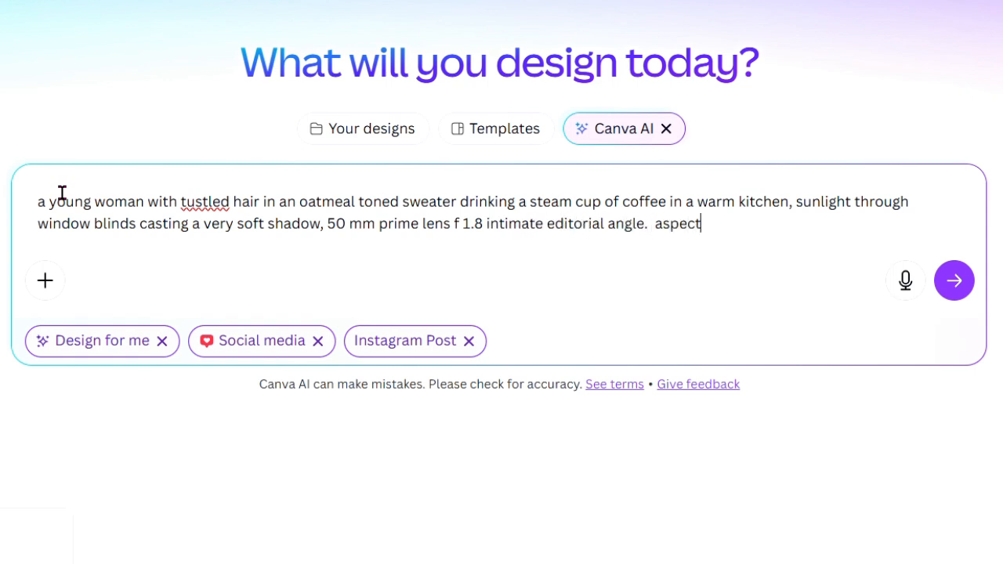
pyautogui.write('ratio for an instagram post')
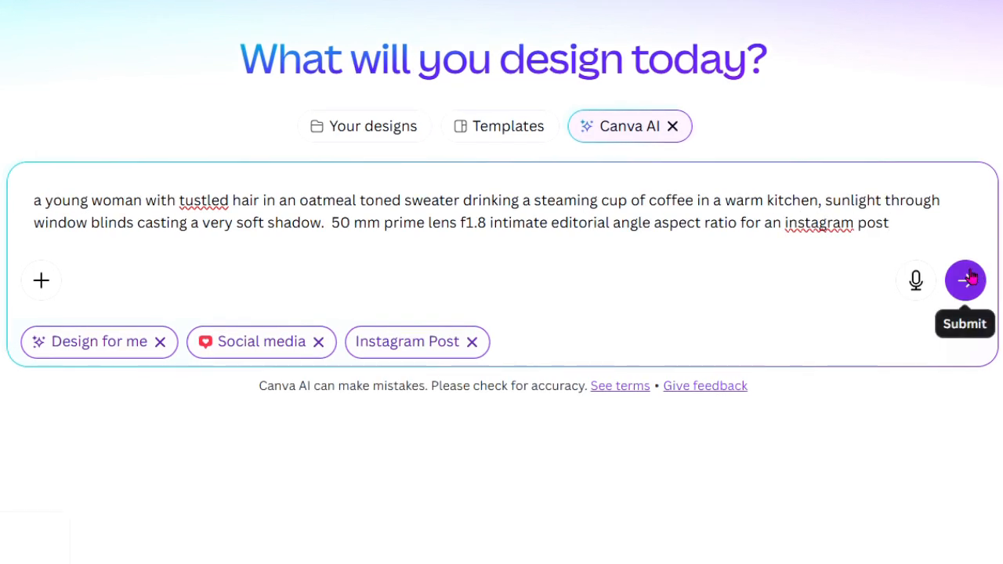
pyautogui.click(965, 280)
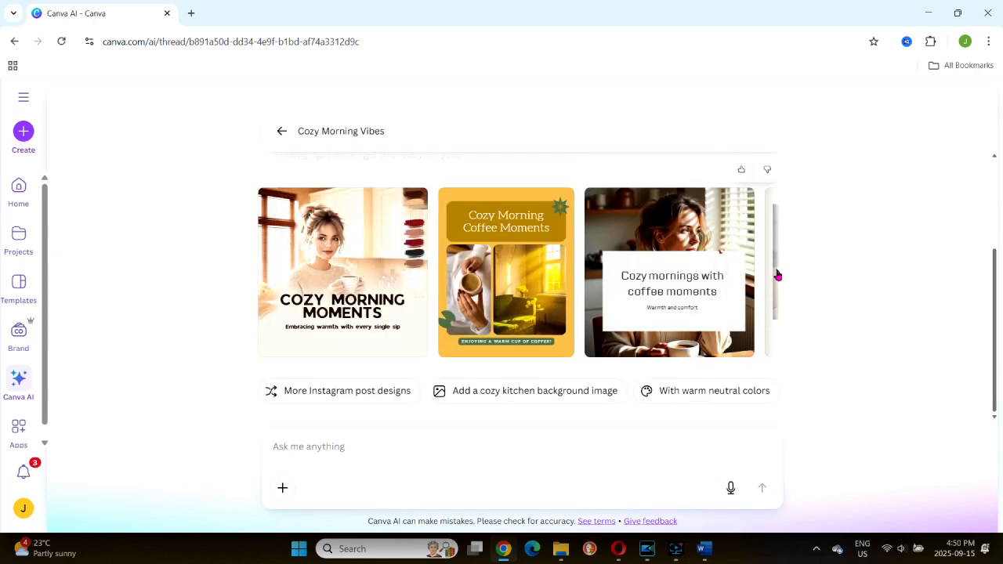
# Step: Request more Instagram post designs and open 'Cozy mornings with coffee moments'
pyautogui.hscroll(3)
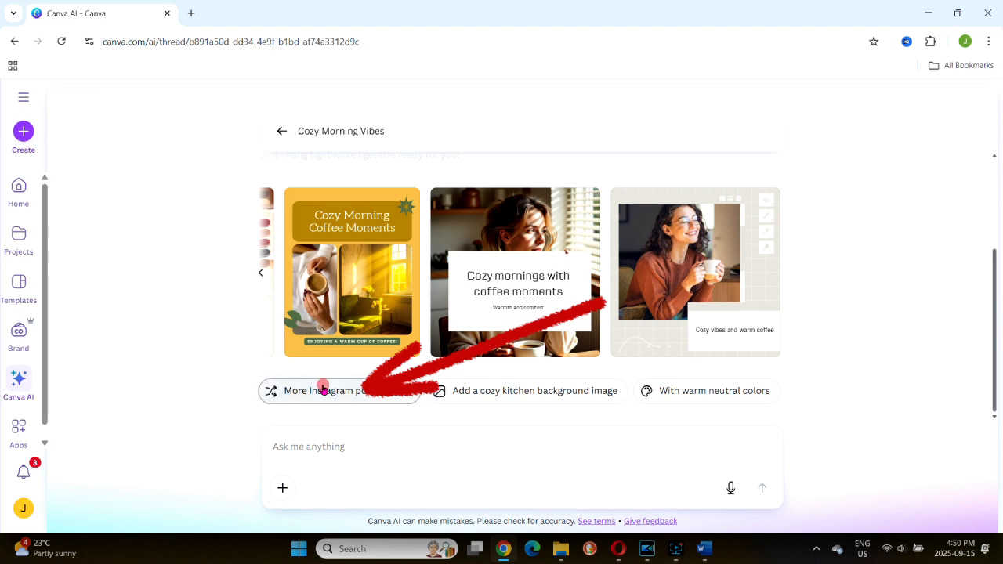
pyautogui.click(339, 390)
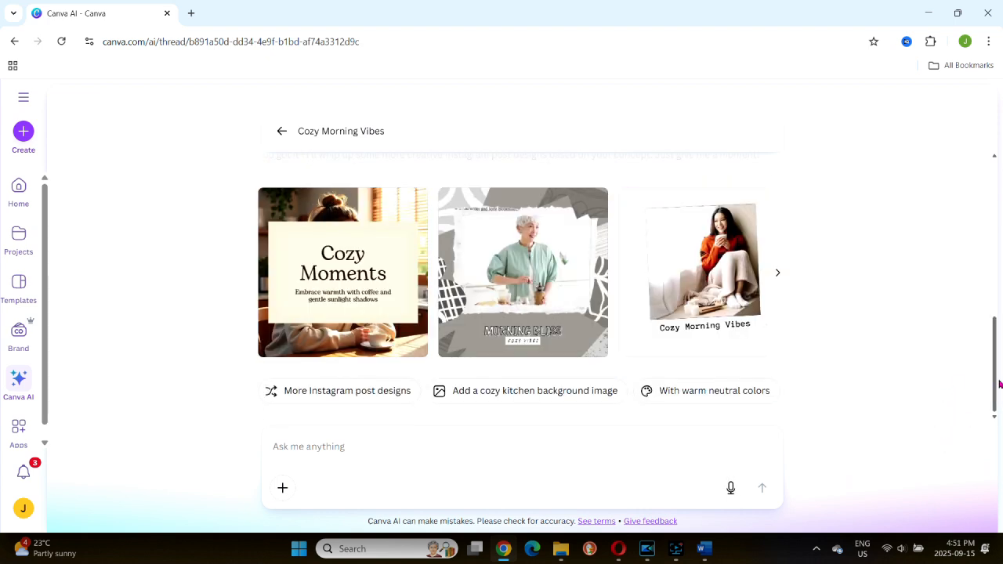
pyautogui.click(777, 272)
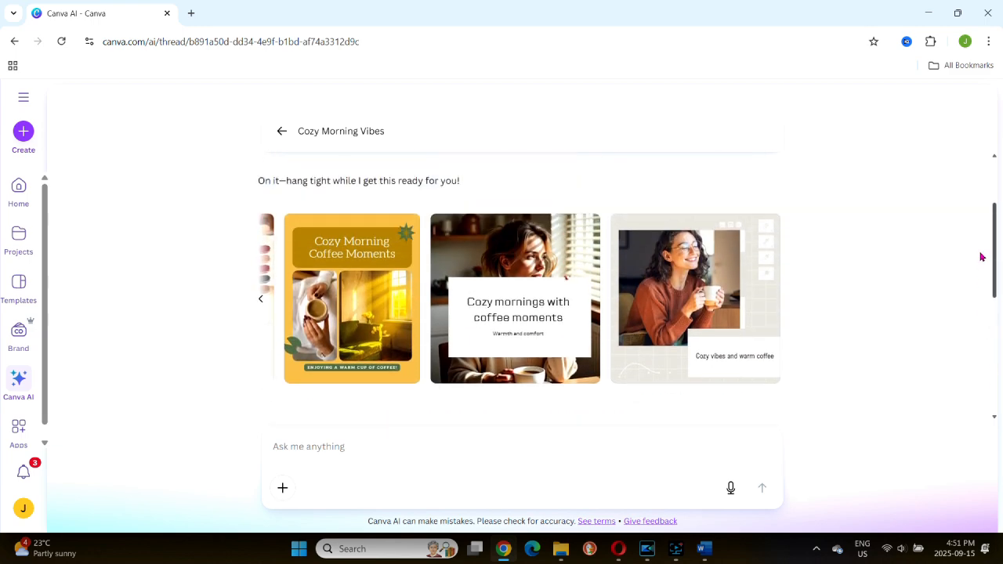
pyautogui.click(516, 299)
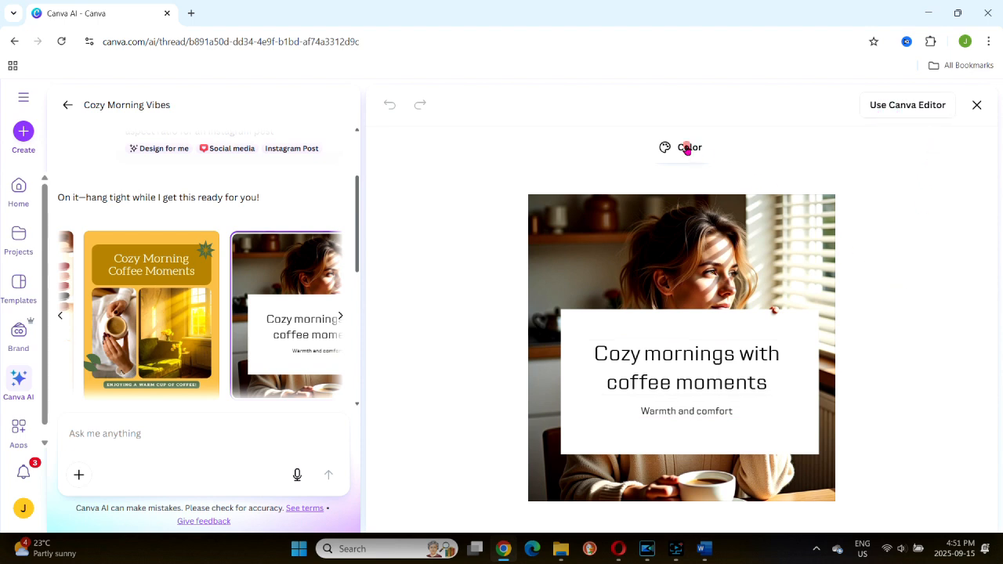
# Step: Browse the coffee design's colour palette suggestions without applying one, then close the preview
pyautogui.click(688, 148)
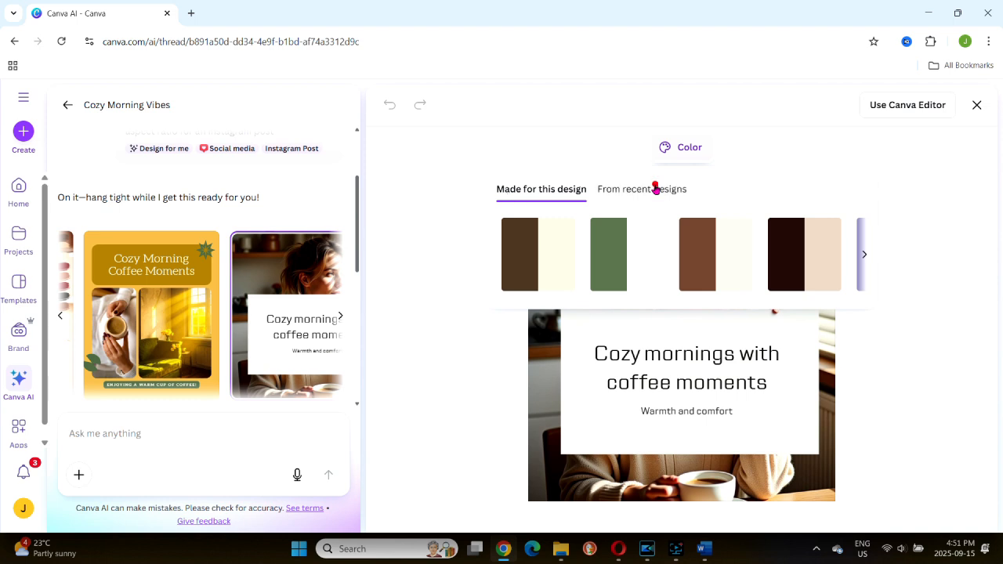
pyautogui.click(641, 189)
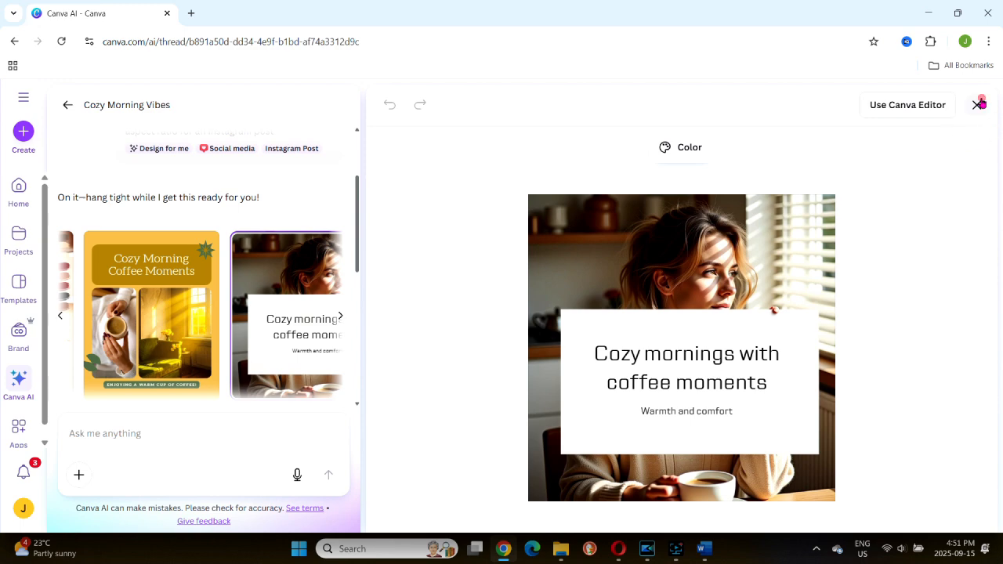
pyautogui.click(977, 104)
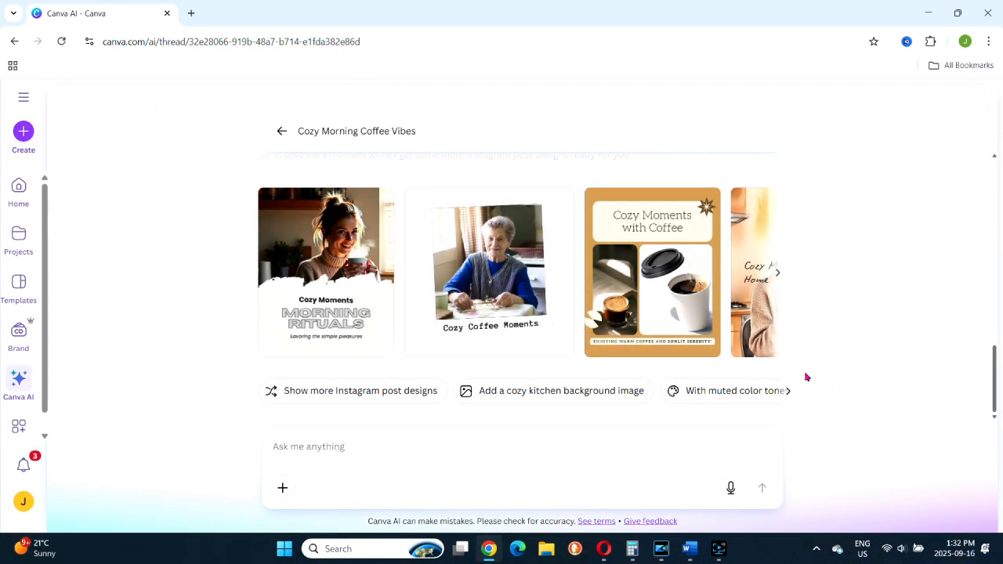
# Step: Request further batches of Instagram post designs and open the Cozy Morning Vibes design
pyautogui.click(776, 272)
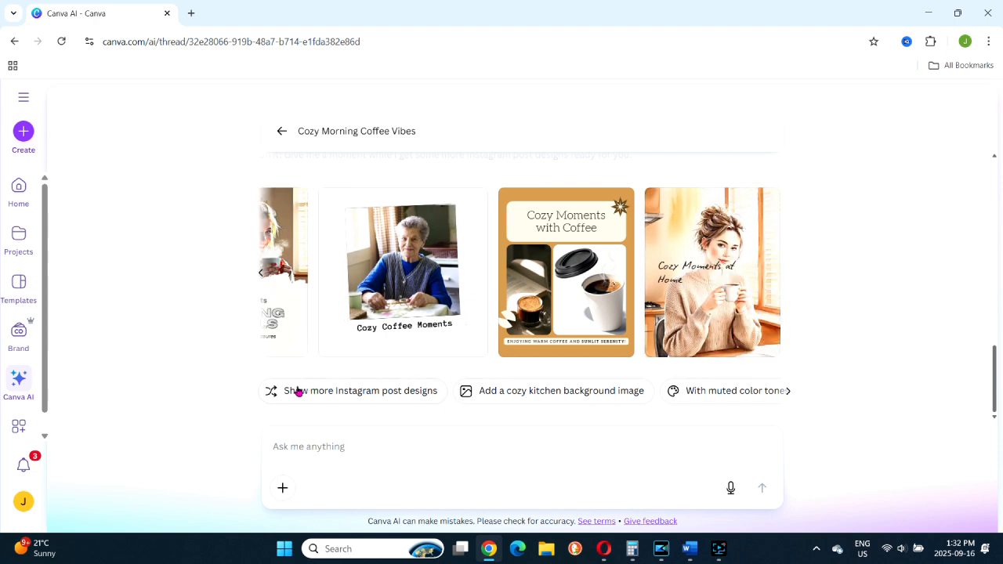
pyautogui.click(360, 390)
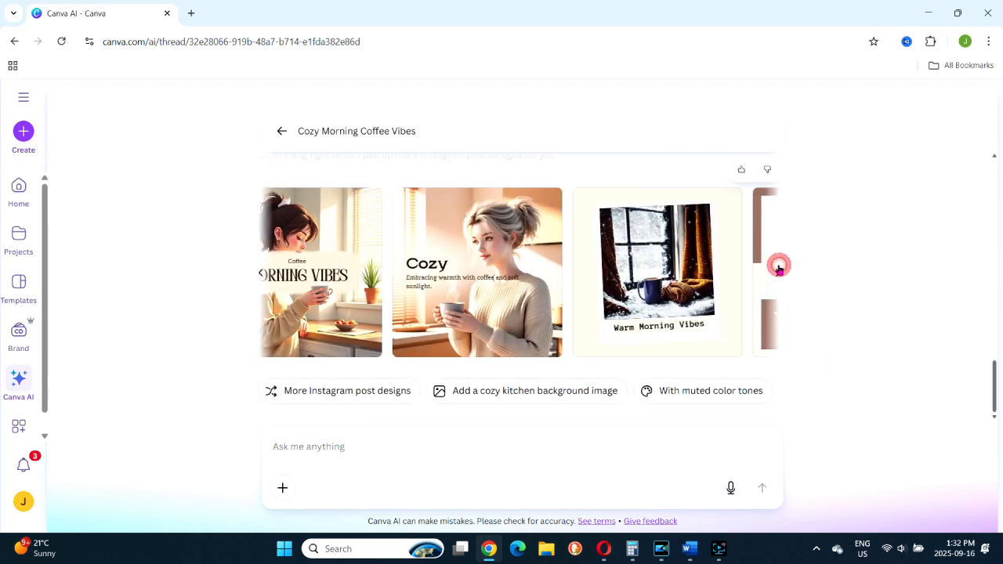
pyautogui.click(778, 265)
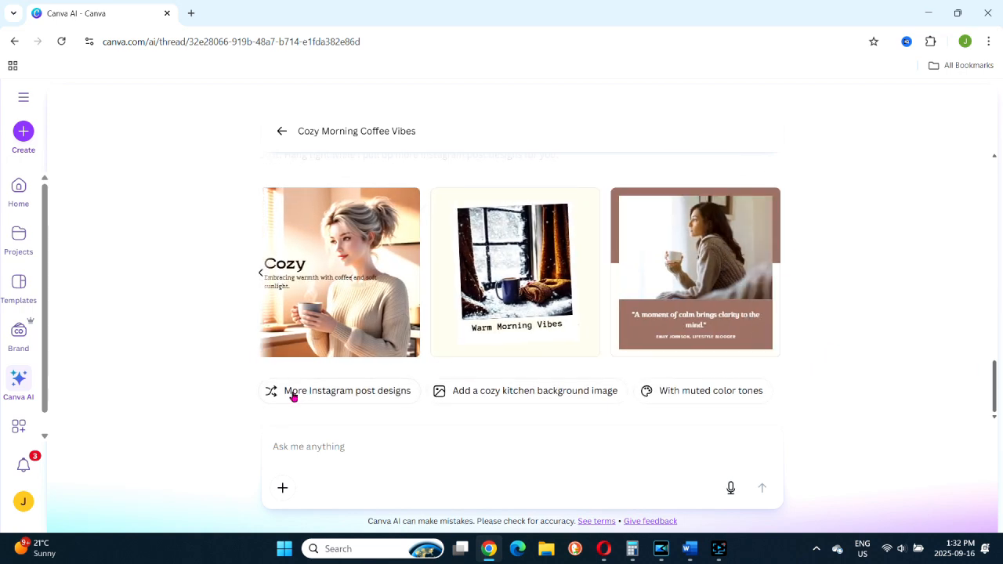
pyautogui.click(347, 391)
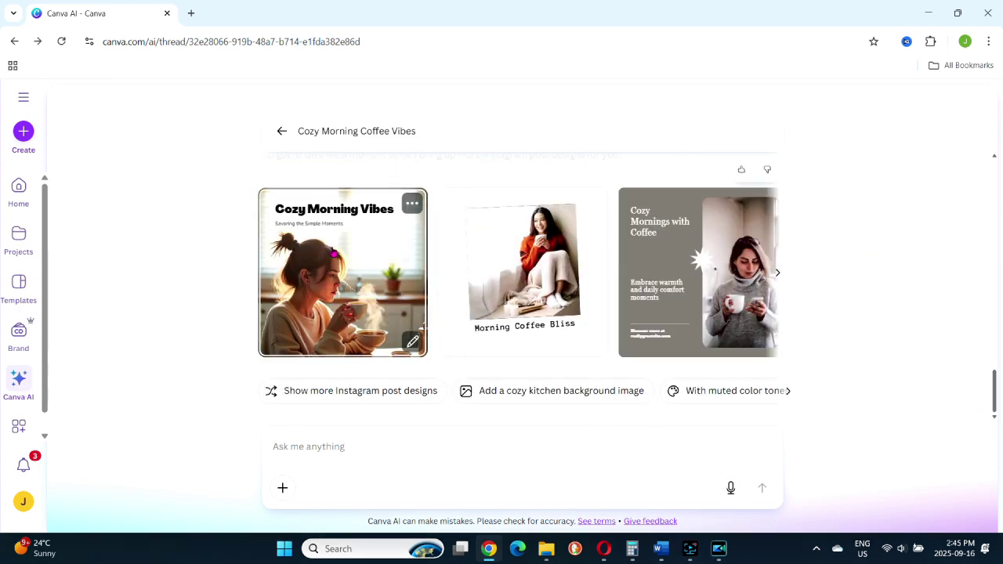
pyautogui.click(342, 272)
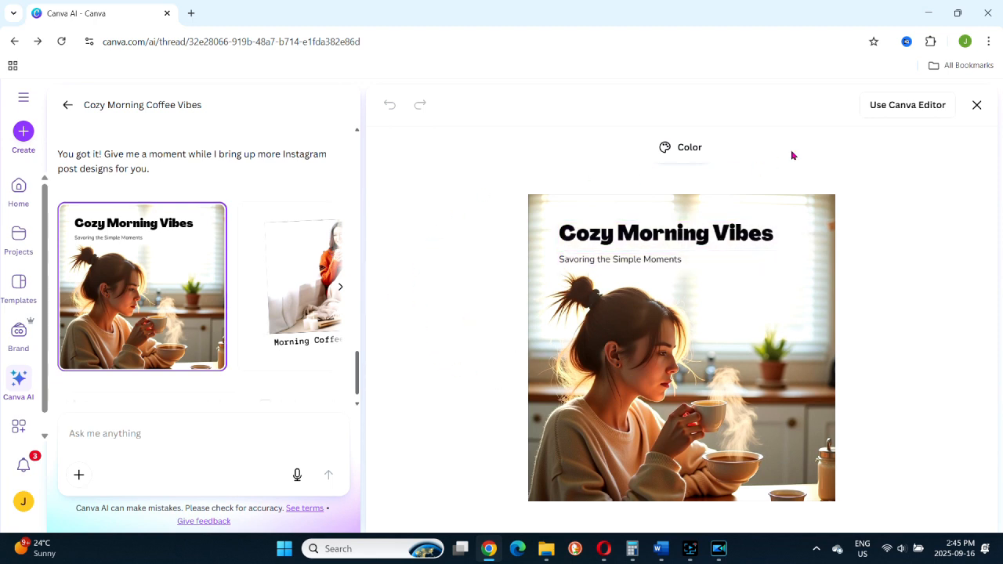
pyautogui.moveTo(692, 135)
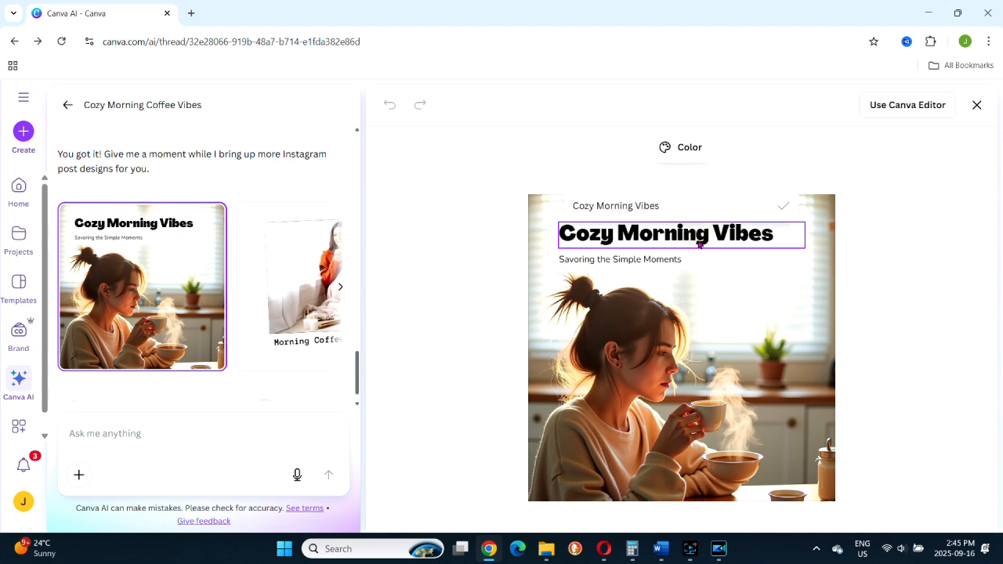
# Step: Confirm the 'Cozy Morning!' headline and move the design into the full Canva editor
pyautogui.click(681, 147)
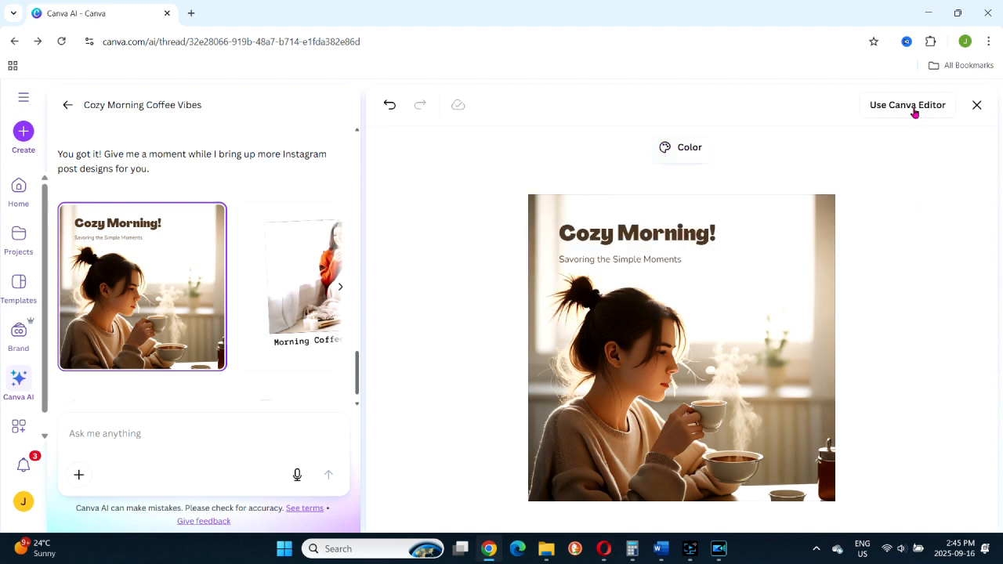
pyautogui.click(908, 104)
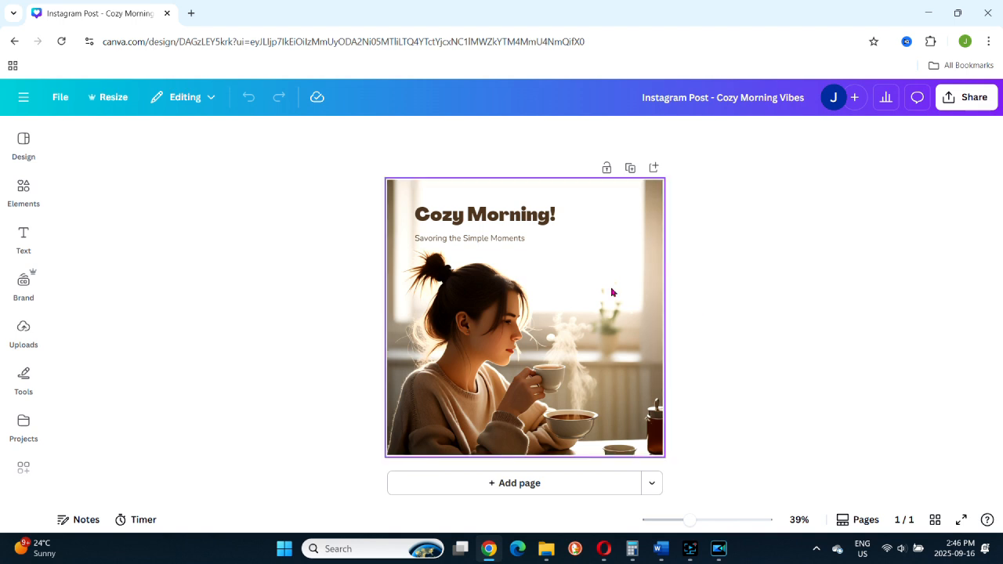
# Step: Create a 1000 × 1500 px Pinterest Pin (2:3) copy of the Cozy Morning design
pyautogui.click(485, 215)
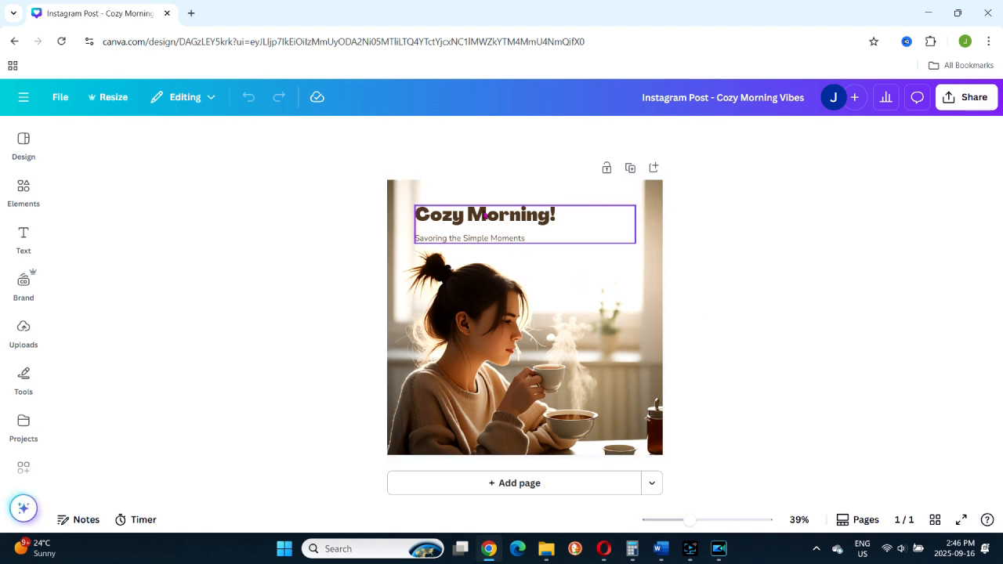
pyautogui.click(776, 208)
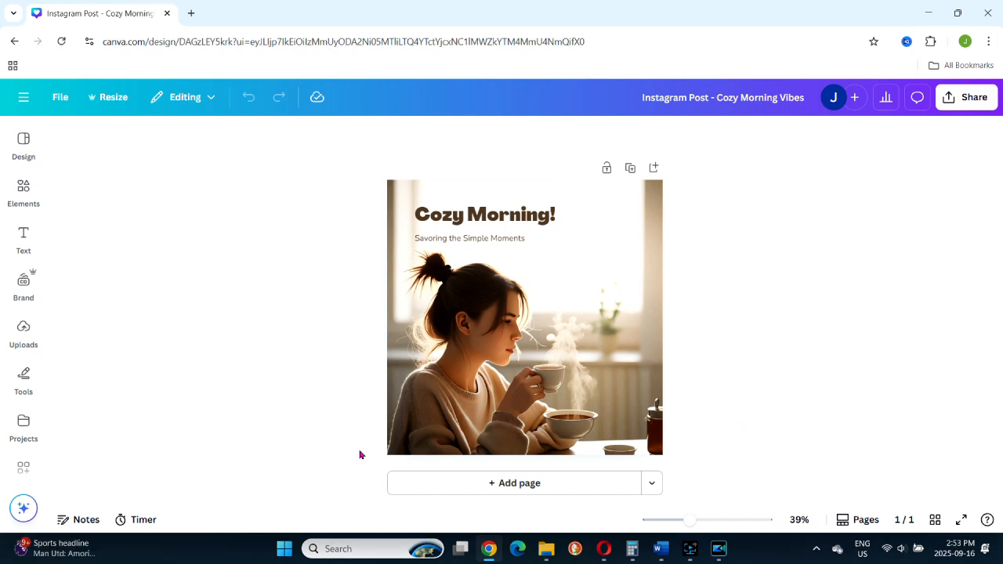
pyautogui.click(112, 96)
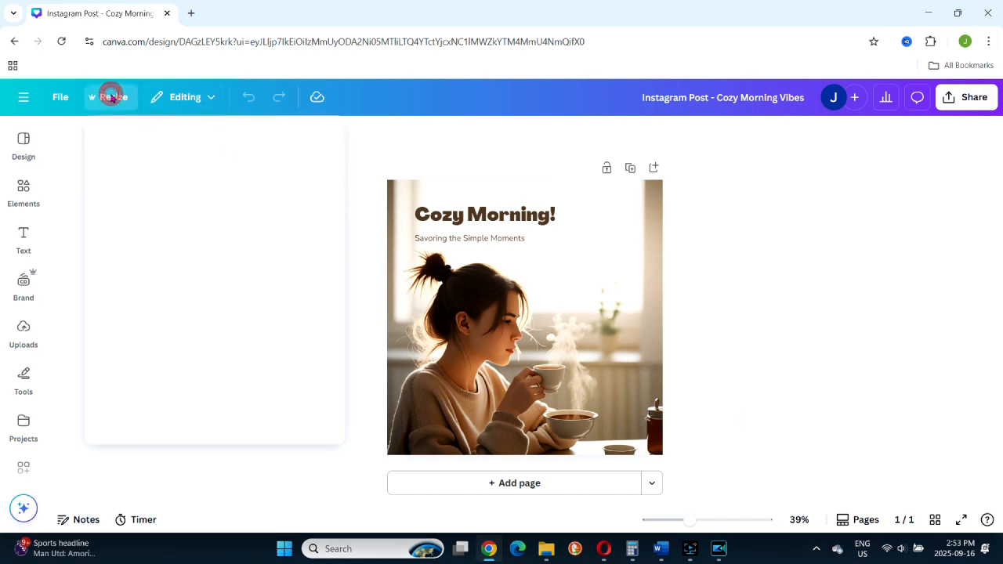
pyautogui.click(109, 96)
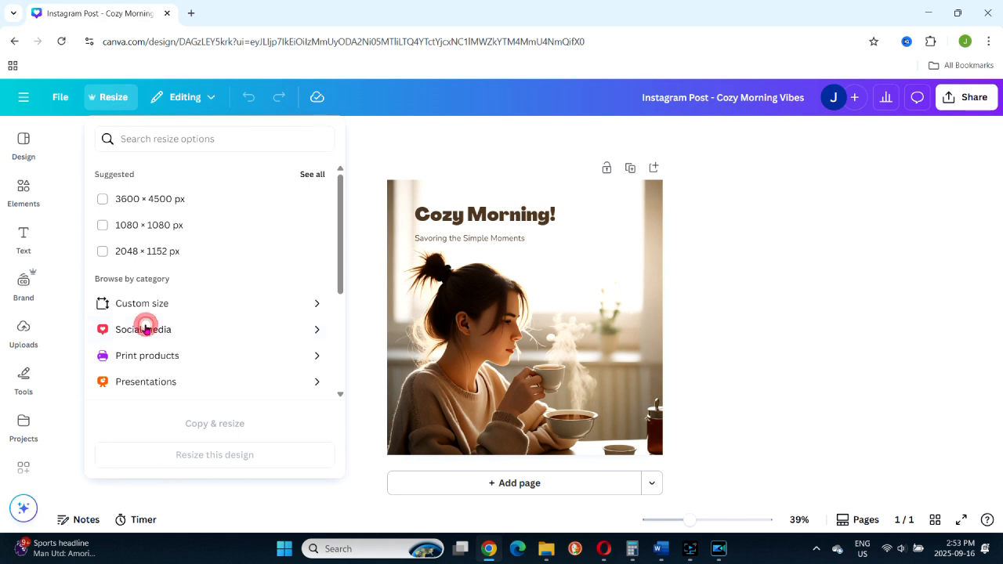
pyautogui.click(142, 329)
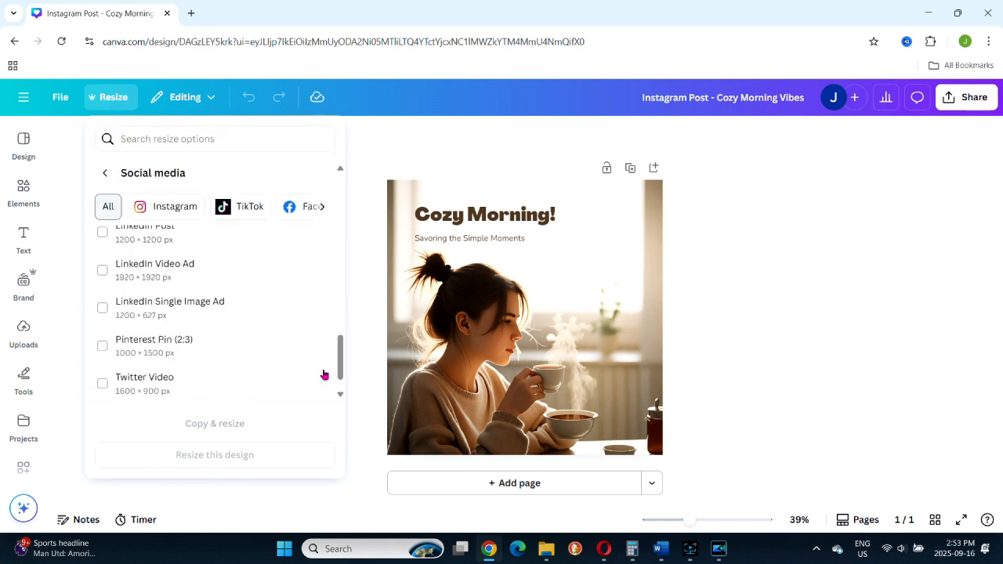
pyautogui.click(102, 346)
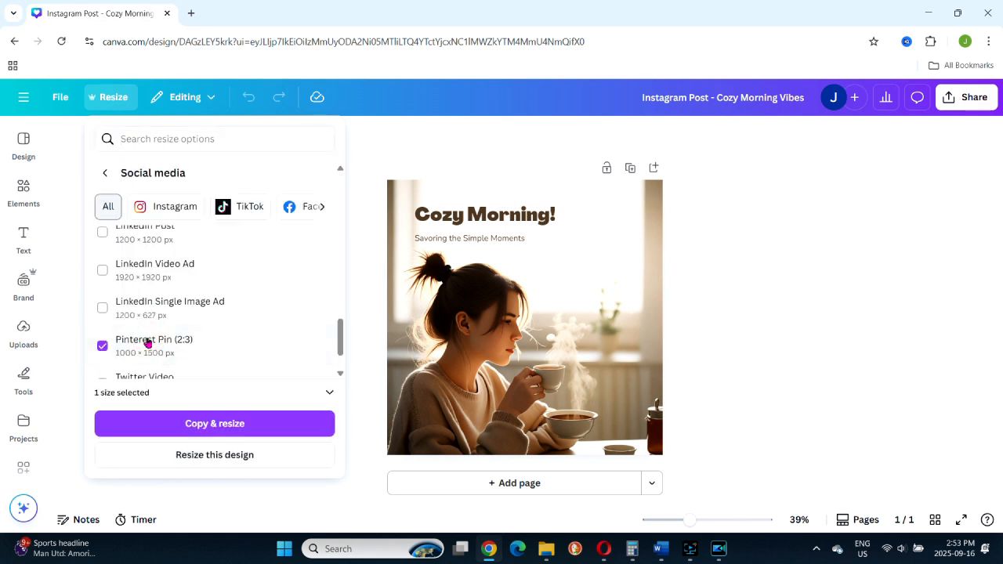
pyautogui.moveTo(215, 423)
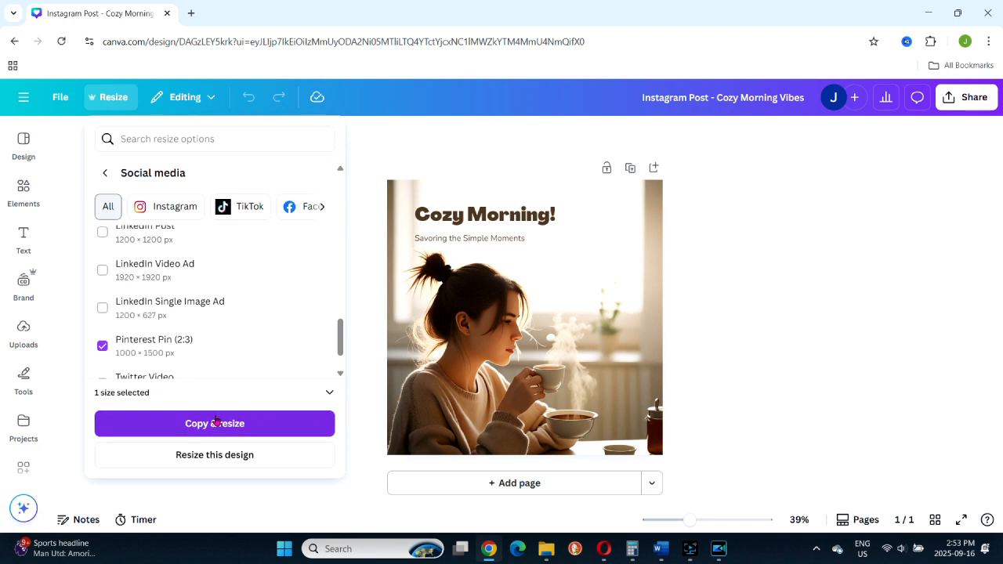
pyautogui.click(214, 423)
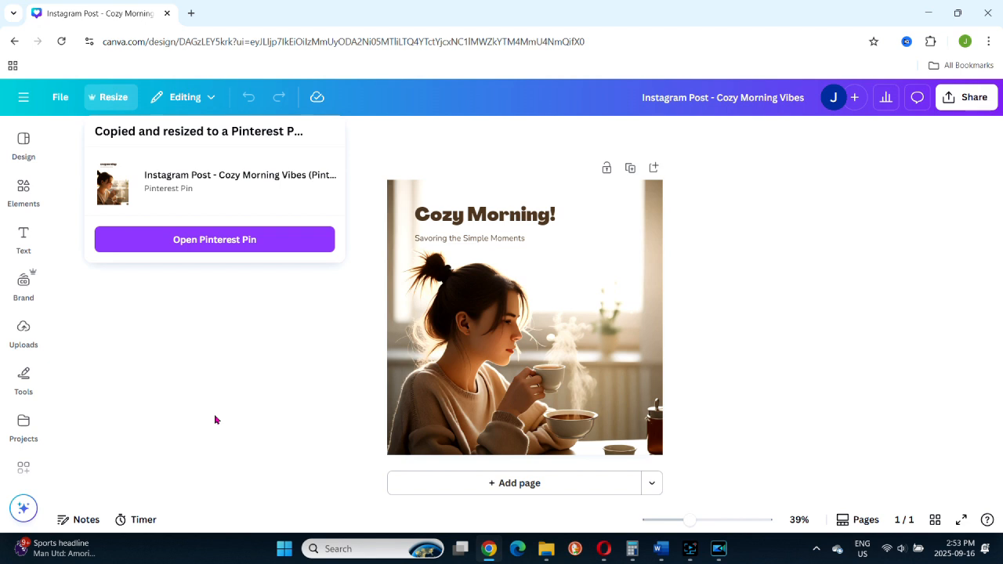
pyautogui.click(525, 317)
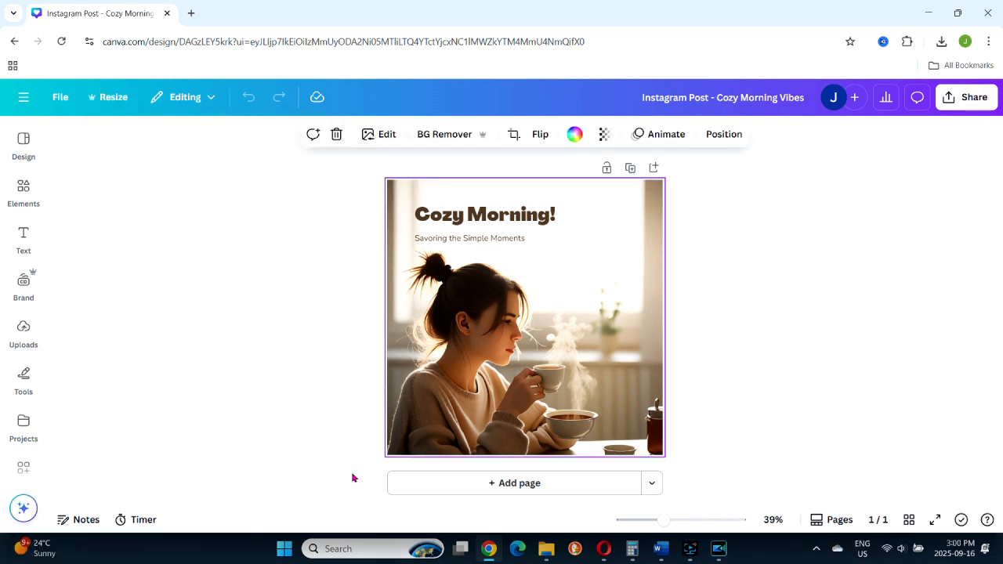
# Step: Add a YouTube Thumbnail-sized page 2 with the coffee photo and scroll to it
pyautogui.click(651, 483)
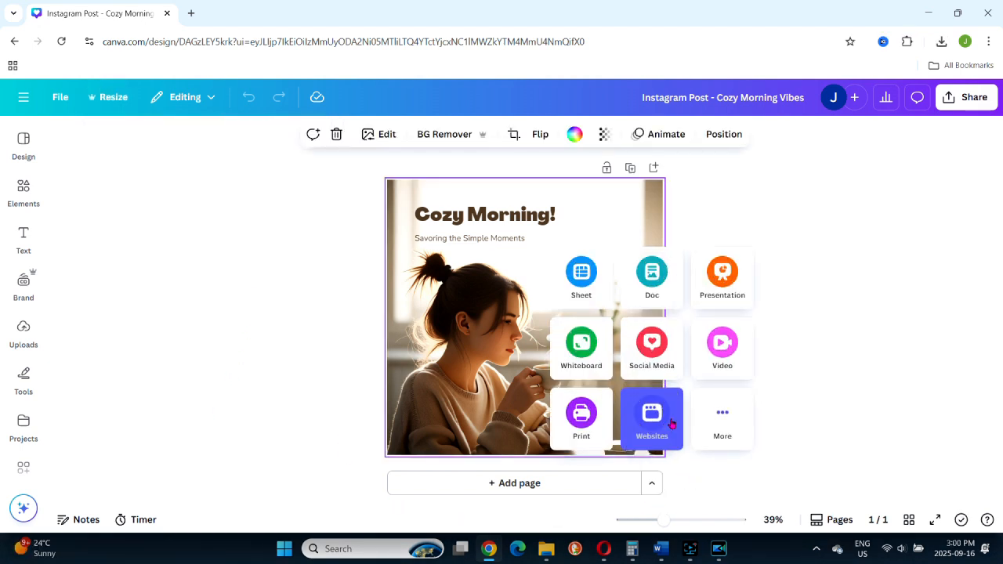
pyautogui.click(652, 345)
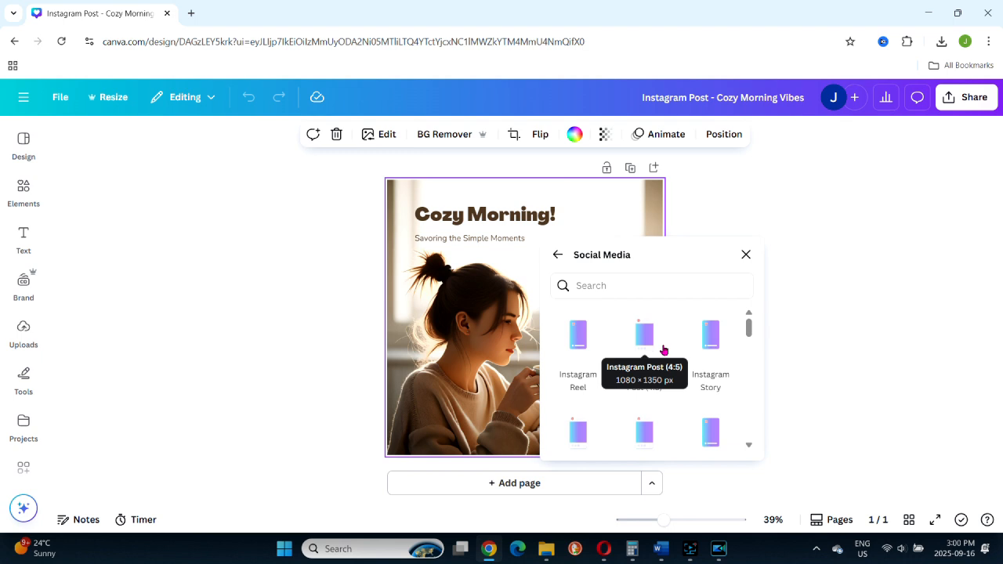
pyautogui.scroll(-3)
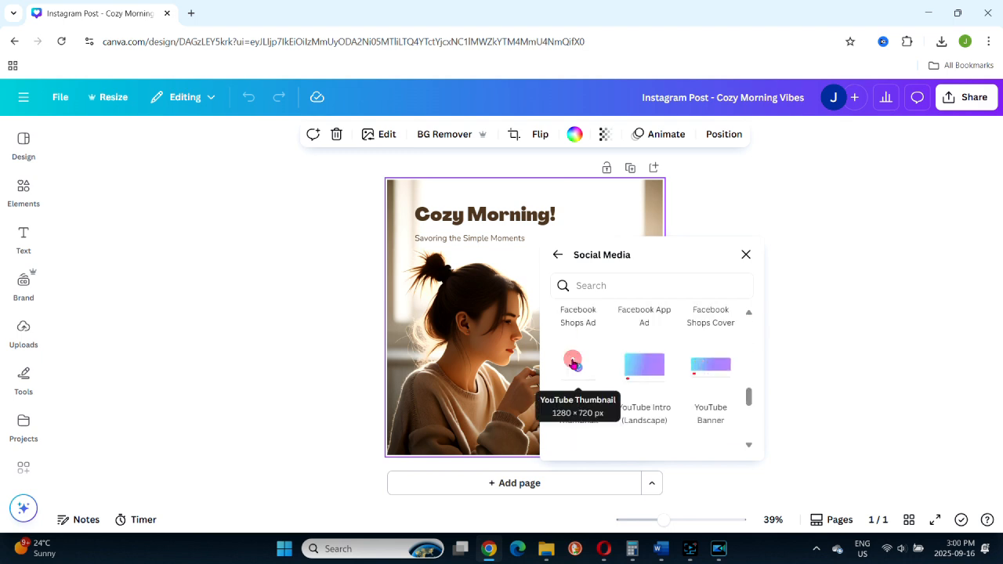
pyautogui.click(578, 366)
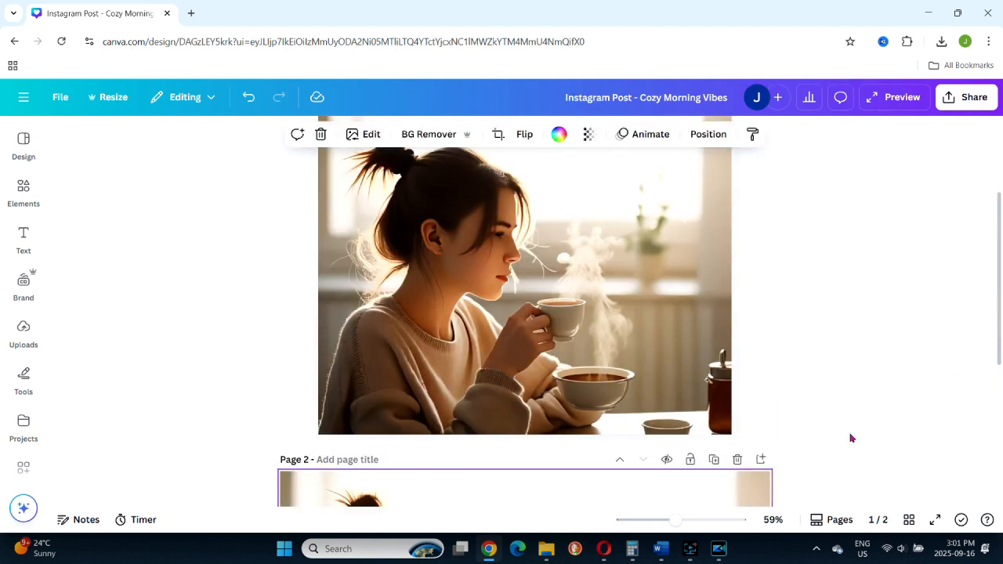
pyautogui.scroll(-3)
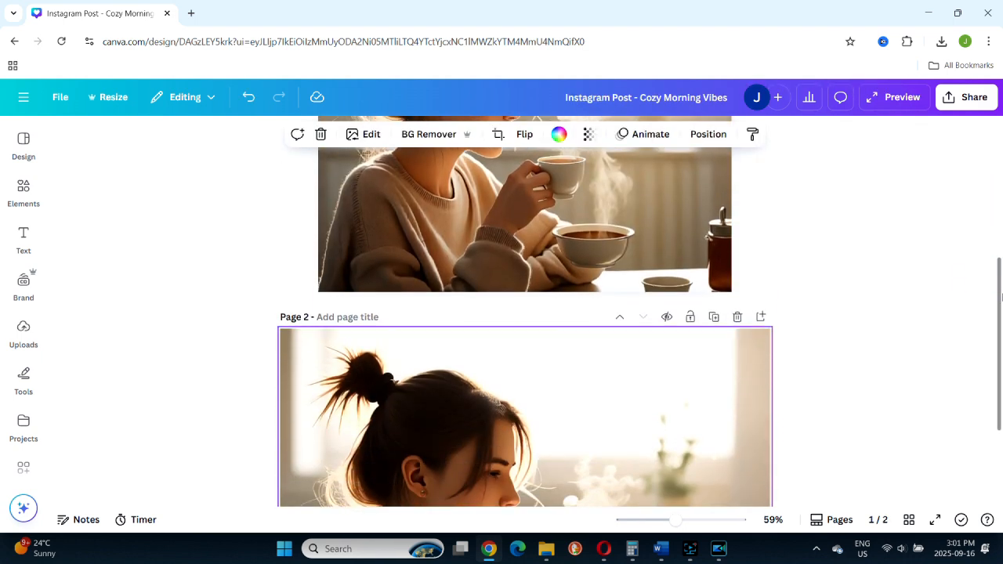
pyautogui.scroll(-3)
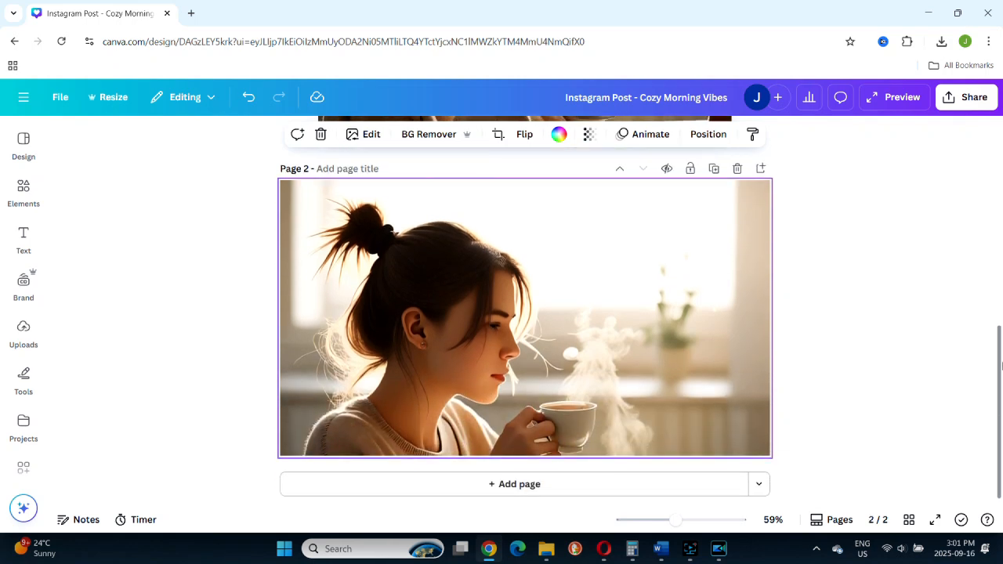
pyautogui.moveTo(976, 96)
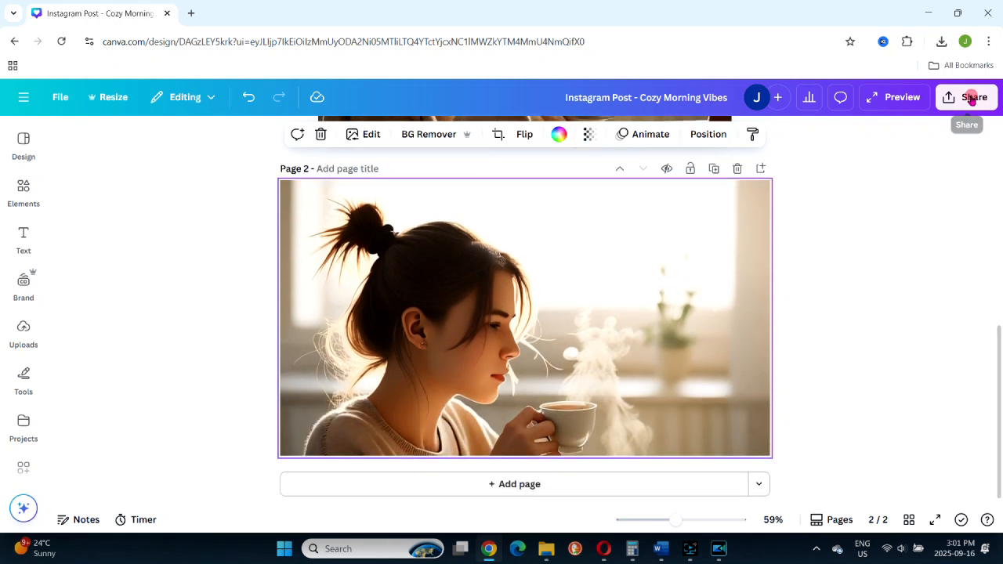
# Step: Download the Cozy Morning Vibes design as PNG and browse More ways to publish
pyautogui.click(969, 97)
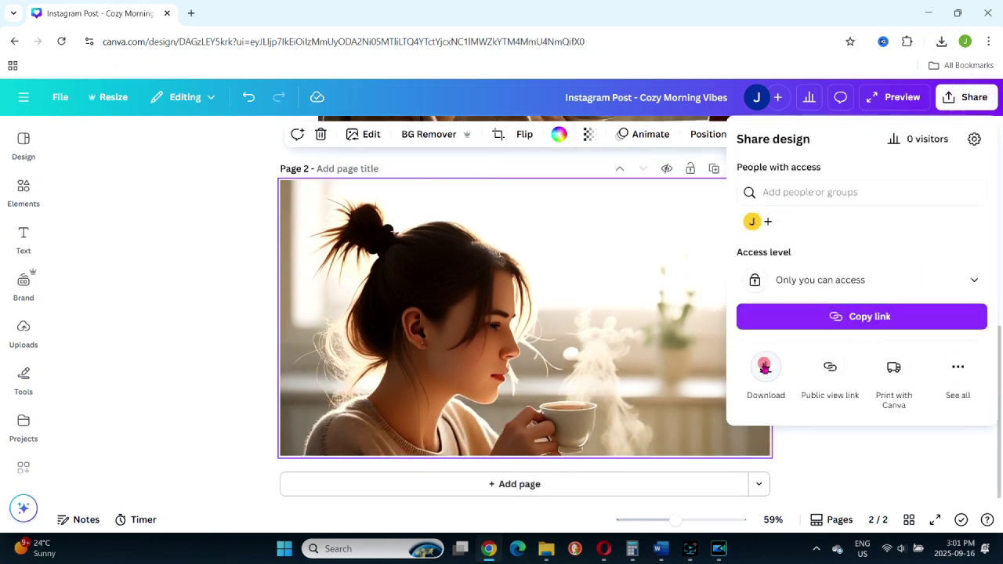
pyautogui.click(766, 372)
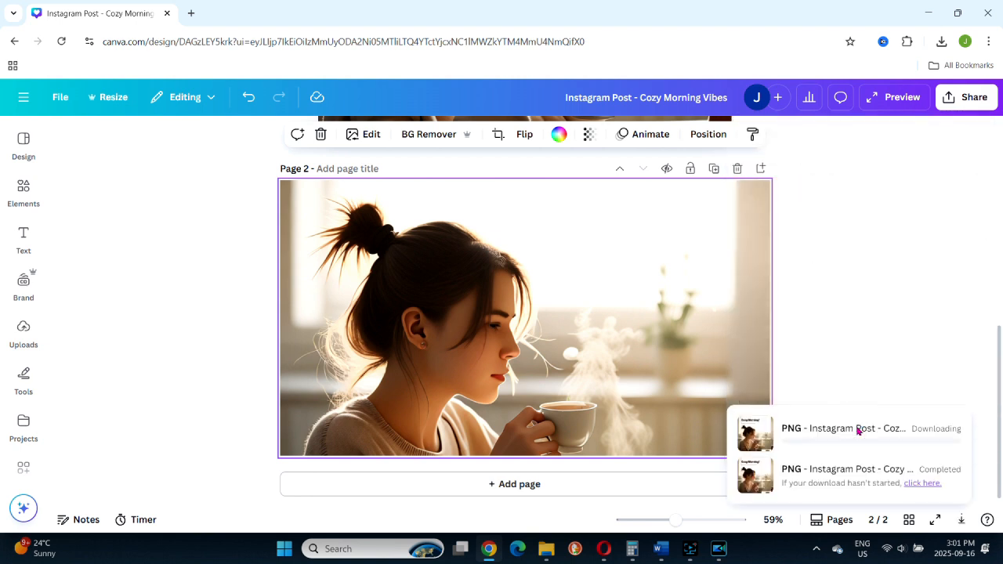
pyautogui.click(974, 96)
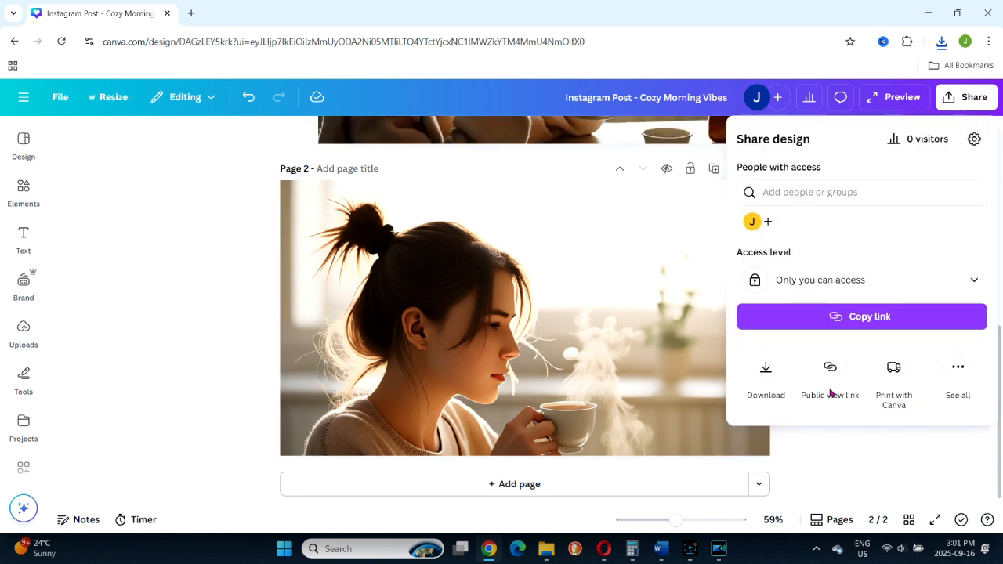
pyautogui.click(958, 380)
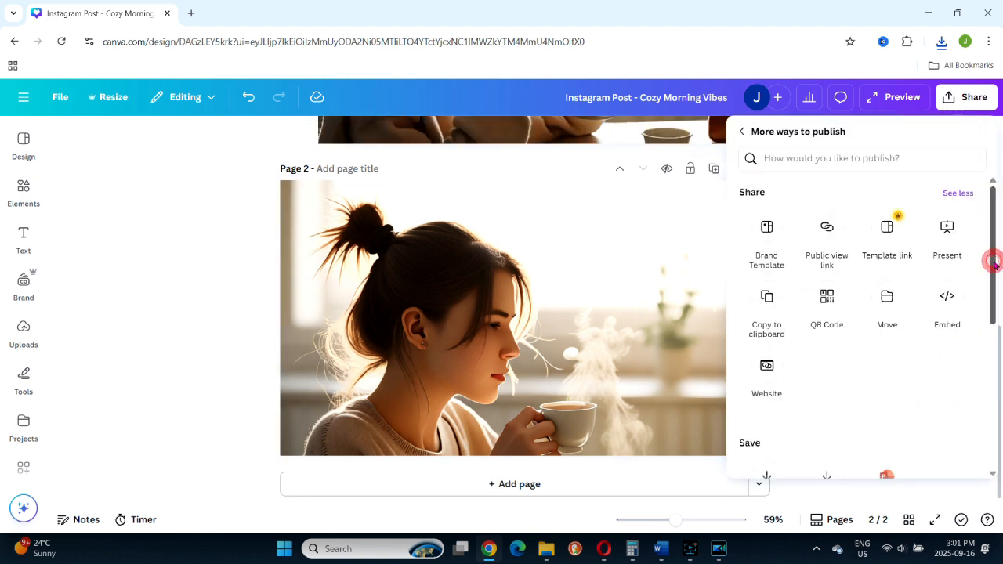
pyautogui.scroll(-3)
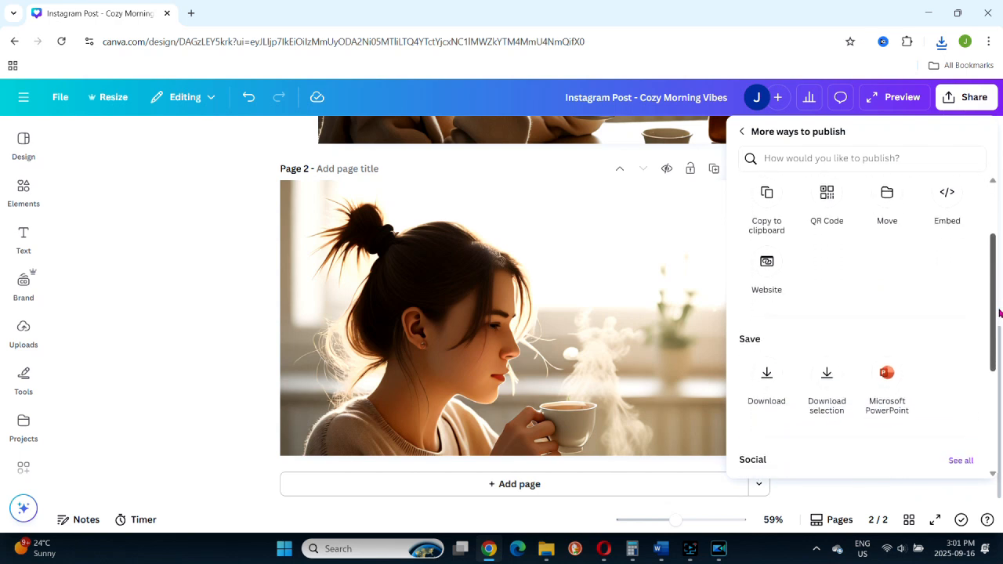
pyautogui.scroll(-3)
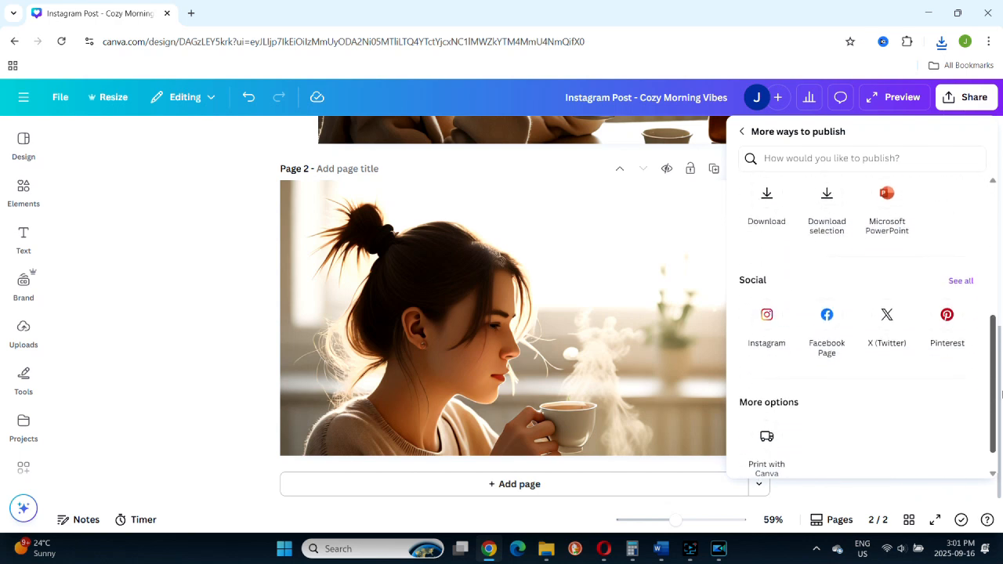
pyautogui.scroll(3)
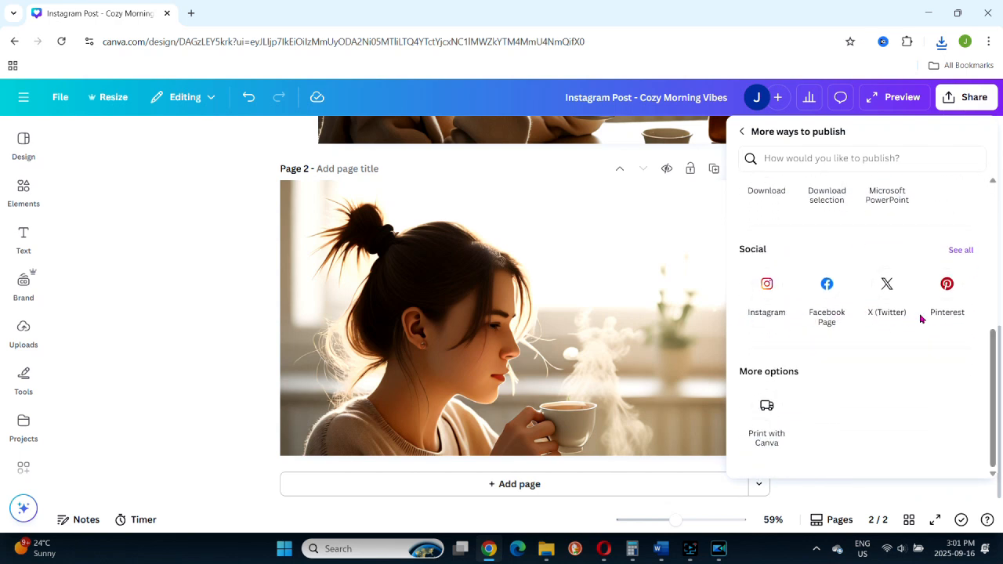